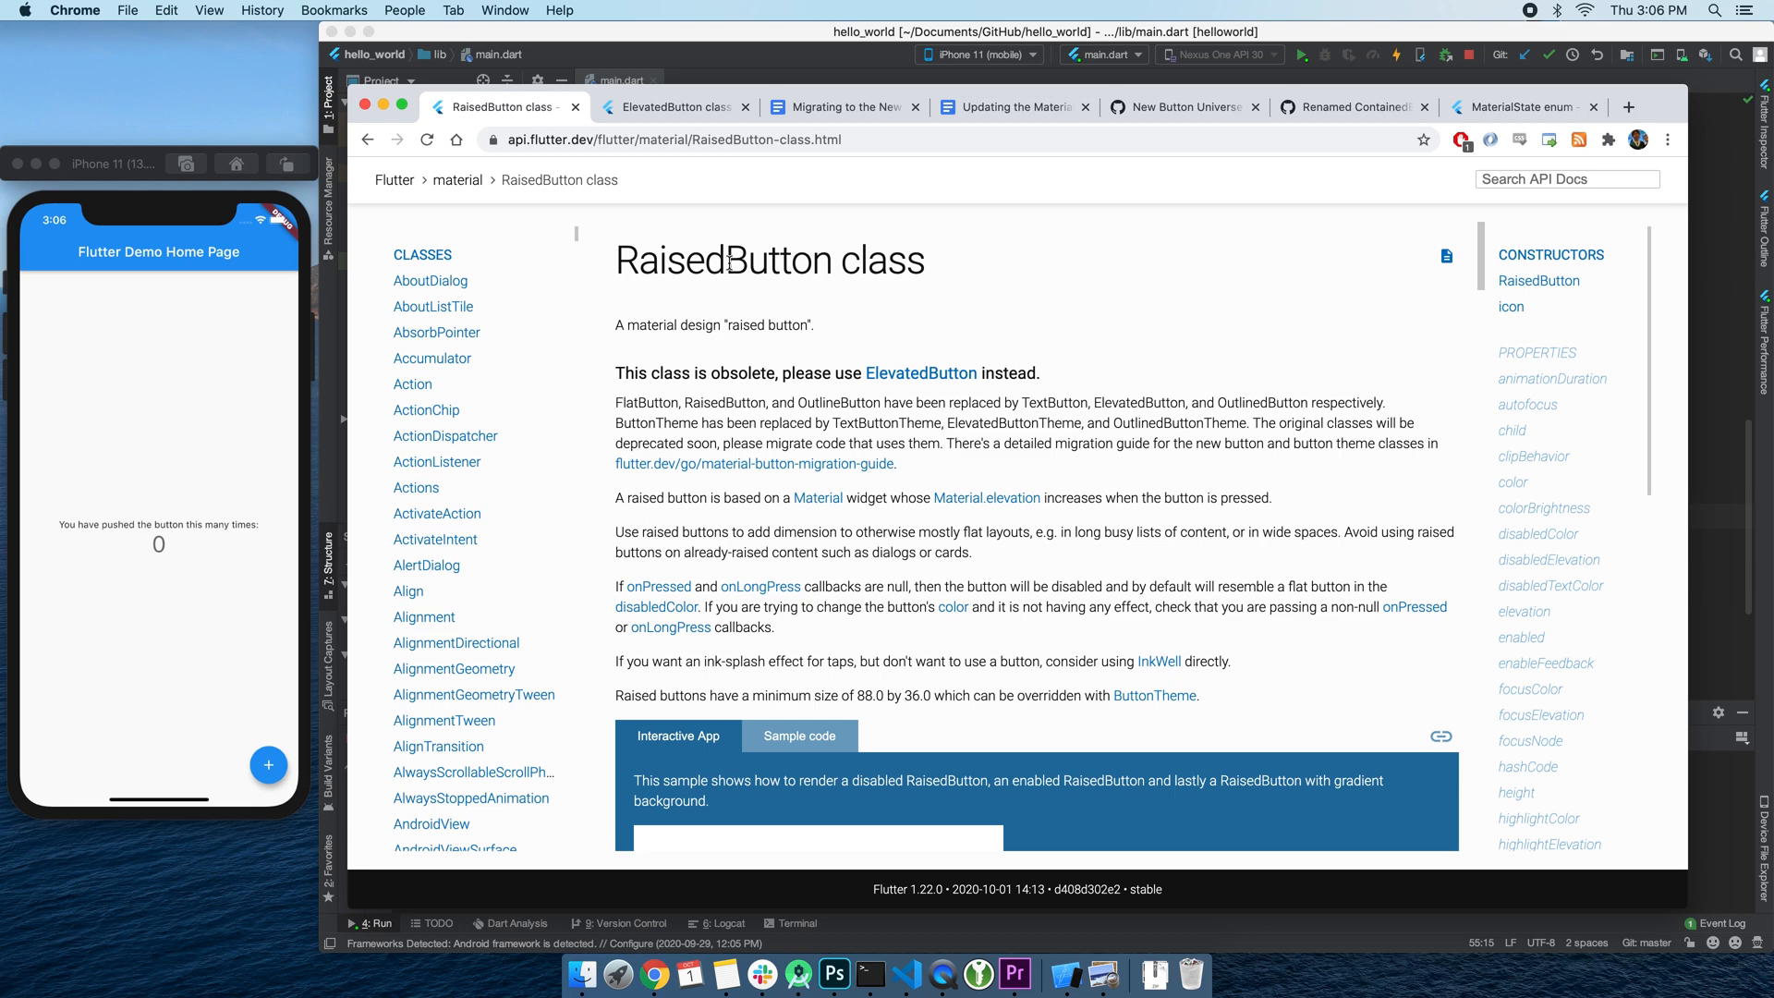
# - Compare the RaisedButton table entry and ElevatedButton rename PR, ending on the Material Buttons doc
pyautogui.click(1014, 107)
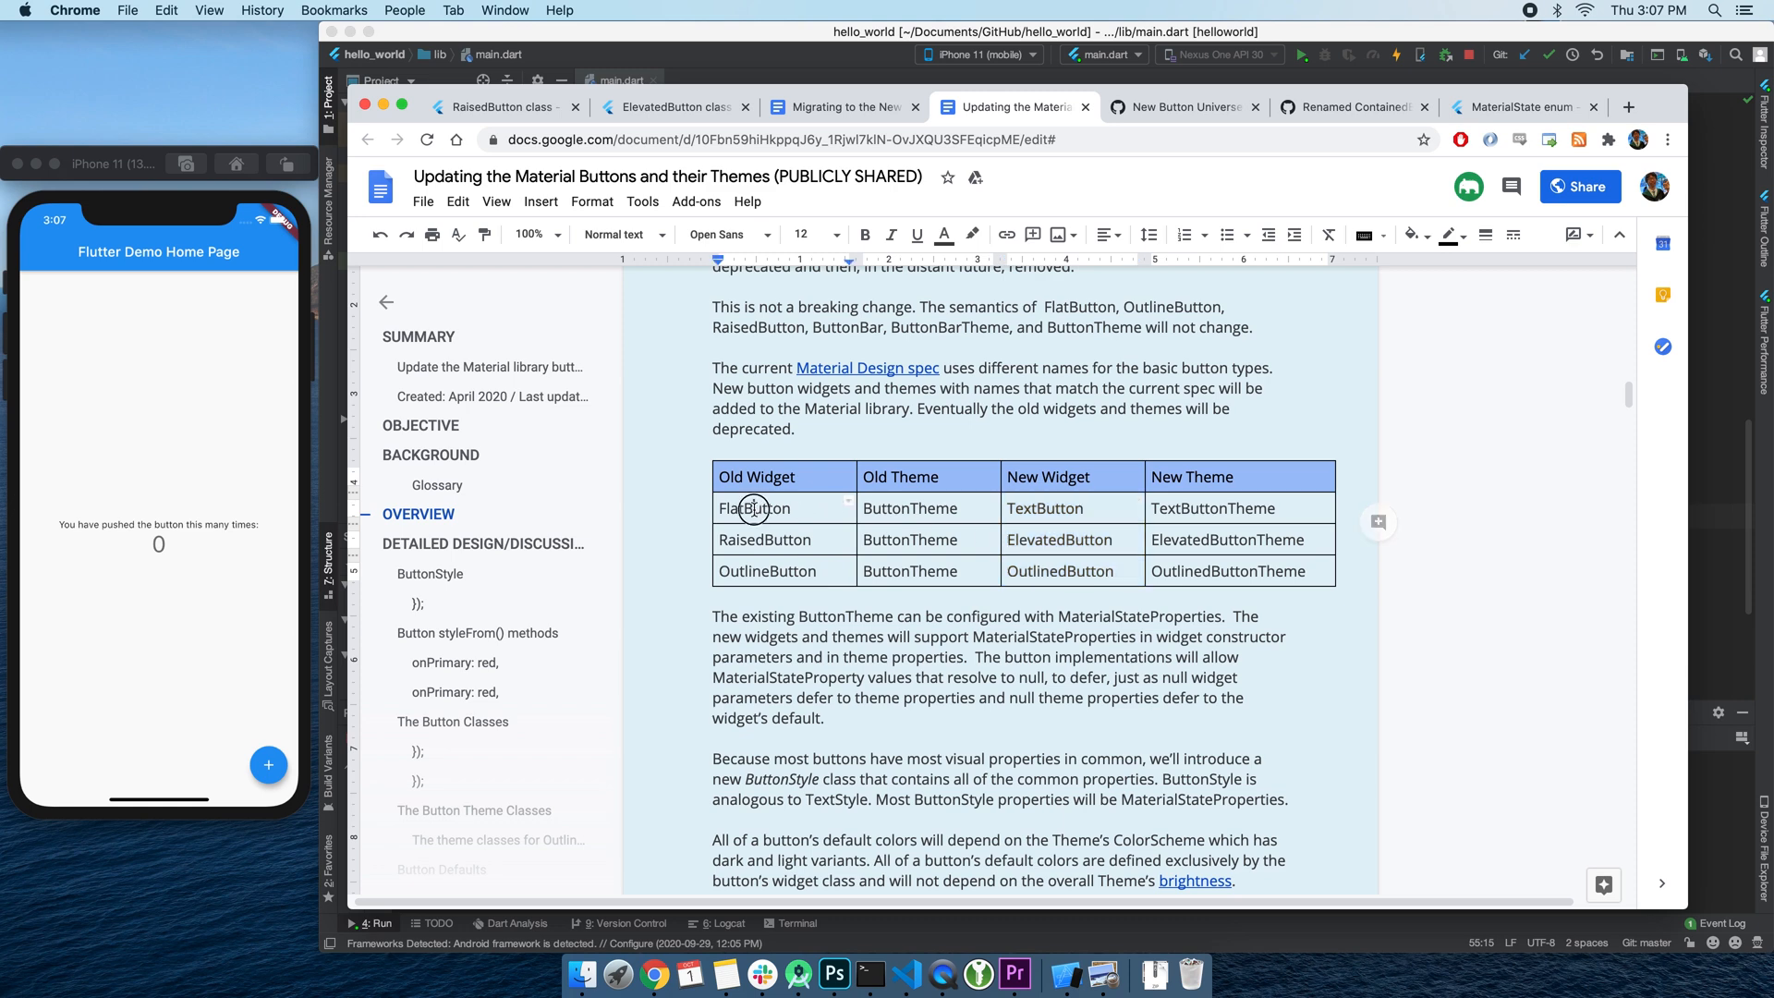
pyautogui.doubleClick(766, 540)
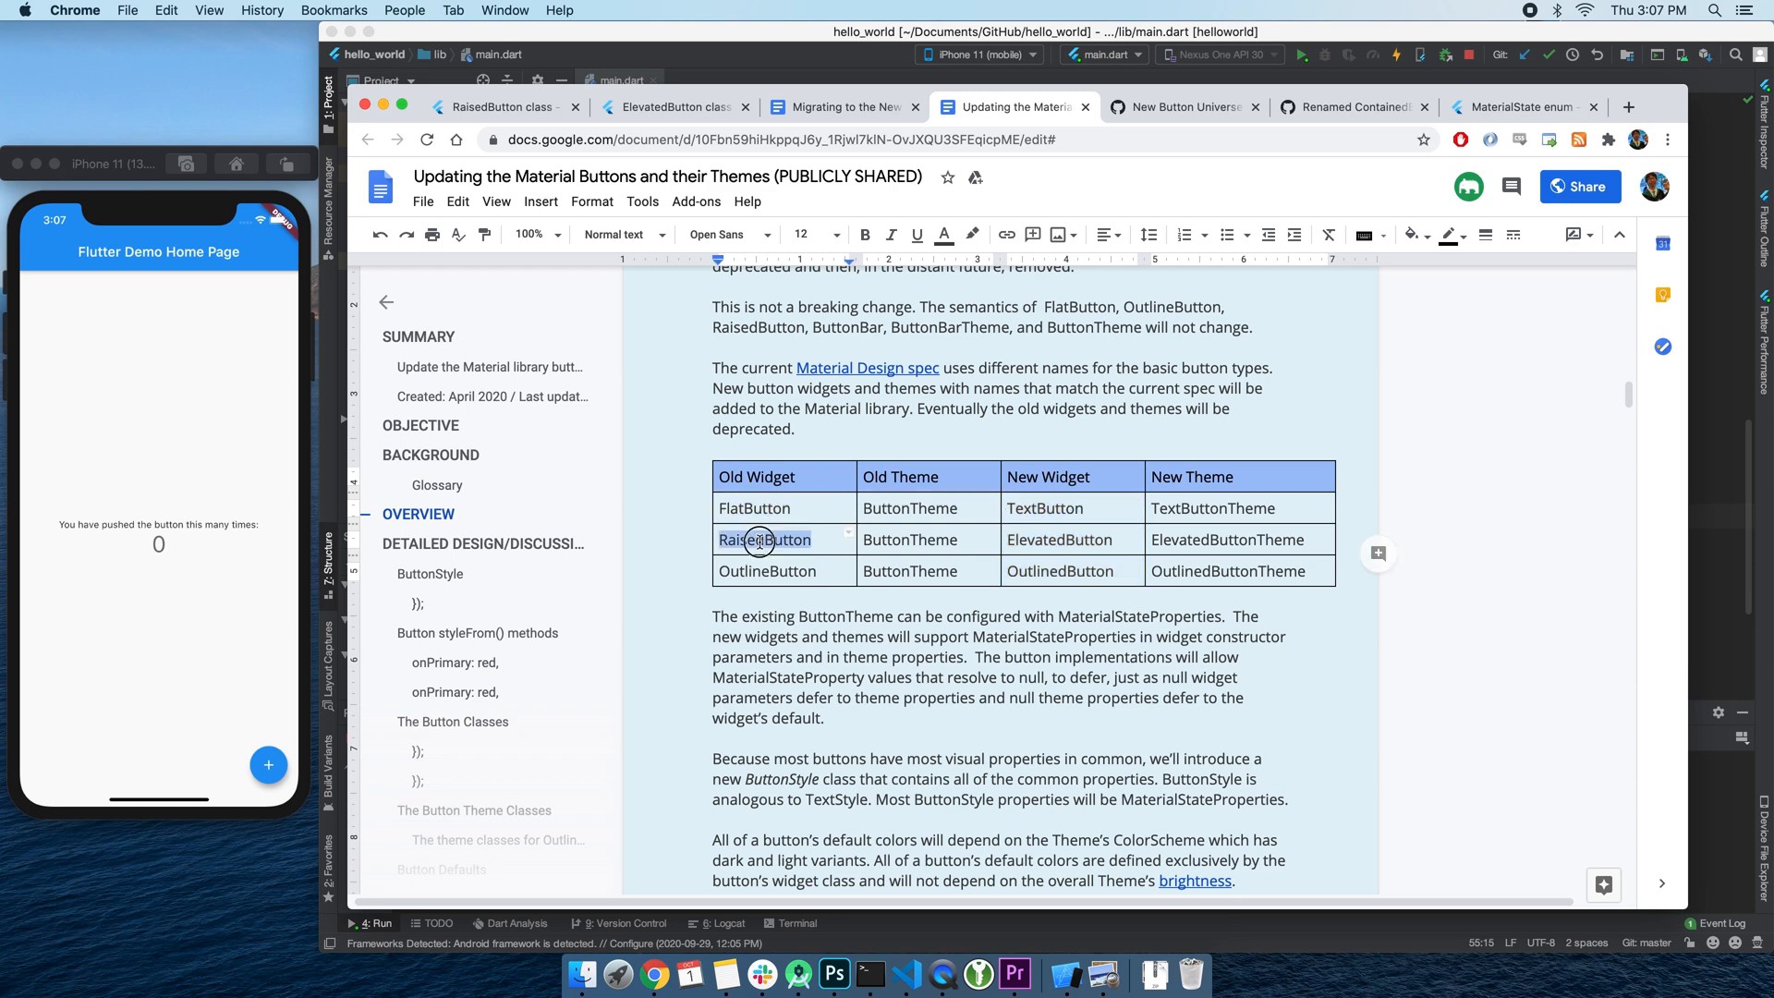
pyautogui.click(1354, 107)
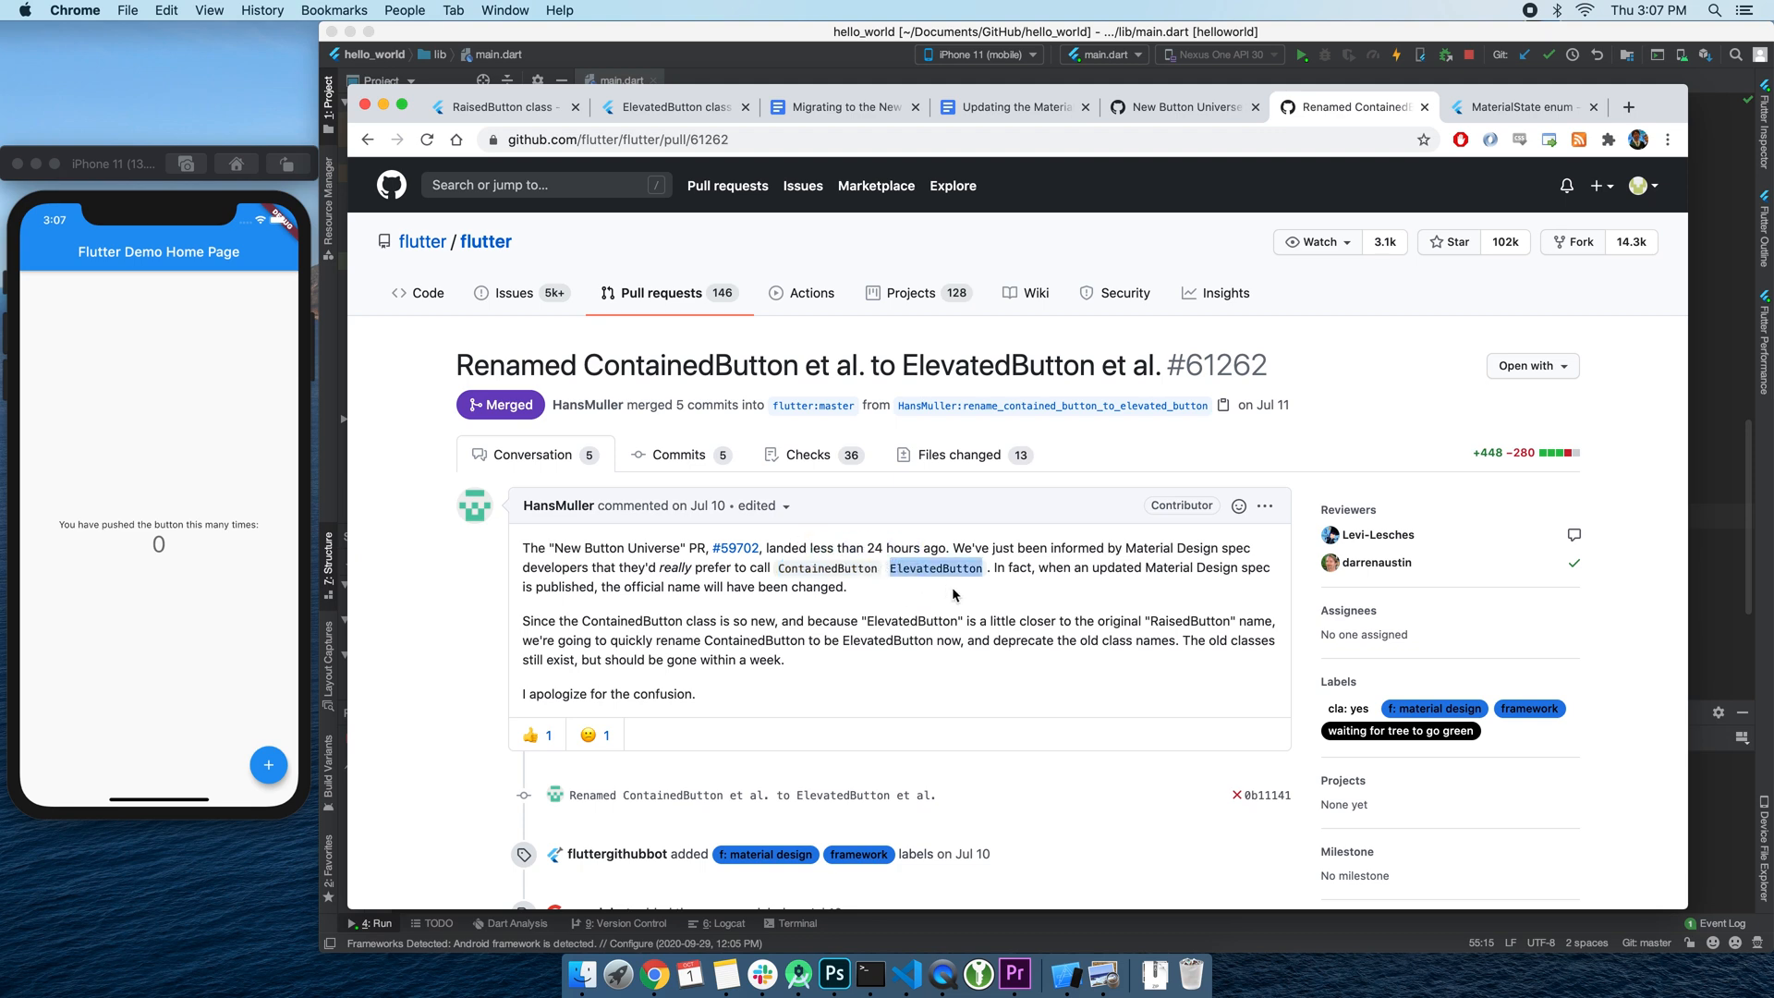
pyautogui.moveTo(973, 110)
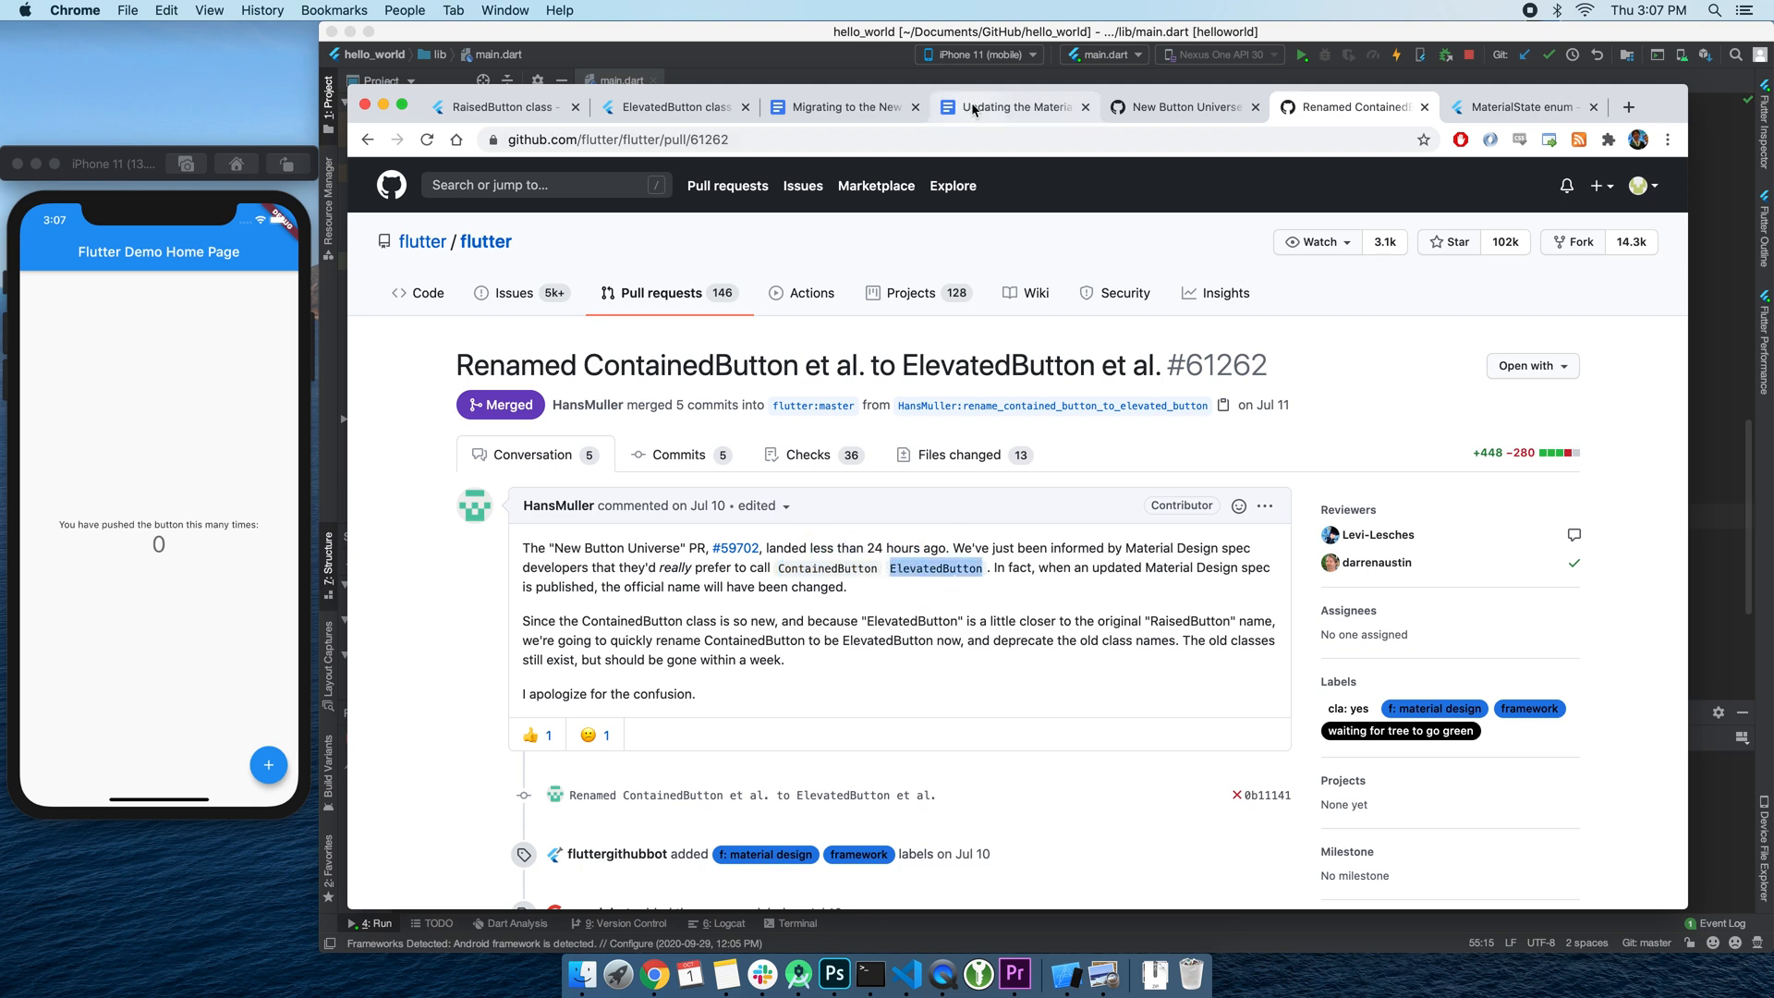
pyautogui.click(1012, 107)
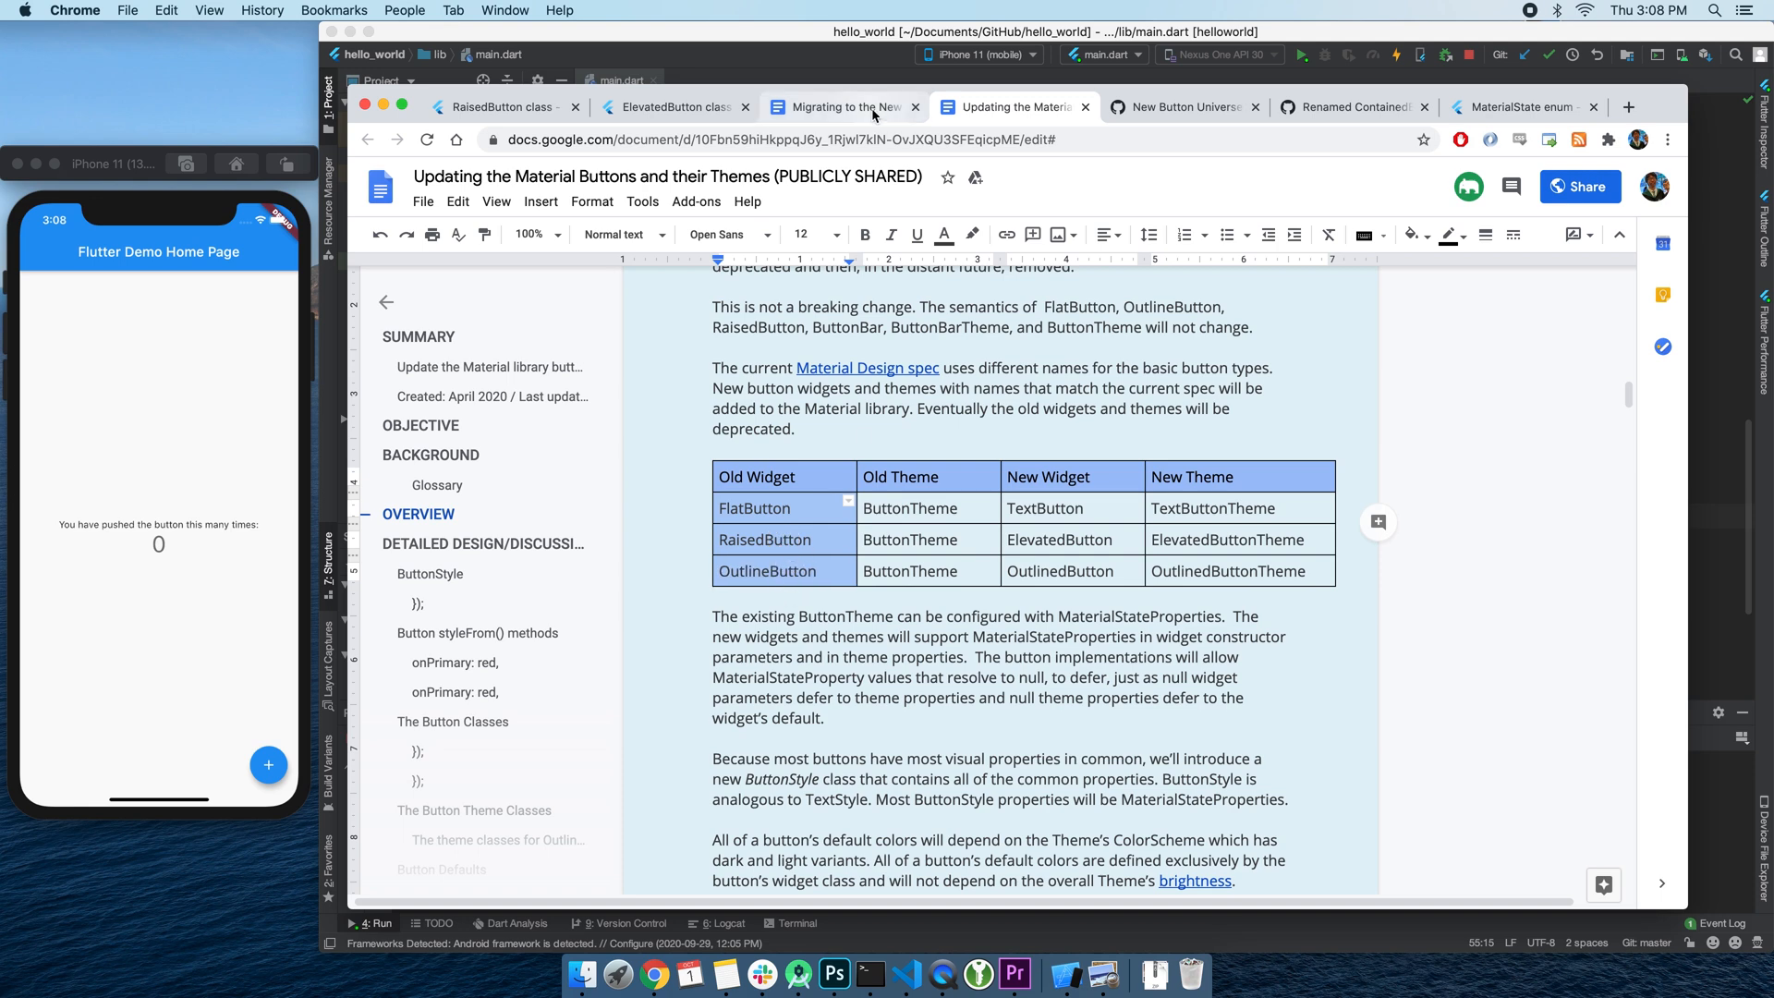
# - Switch to the button migration guide page
pyautogui.click(842, 106)
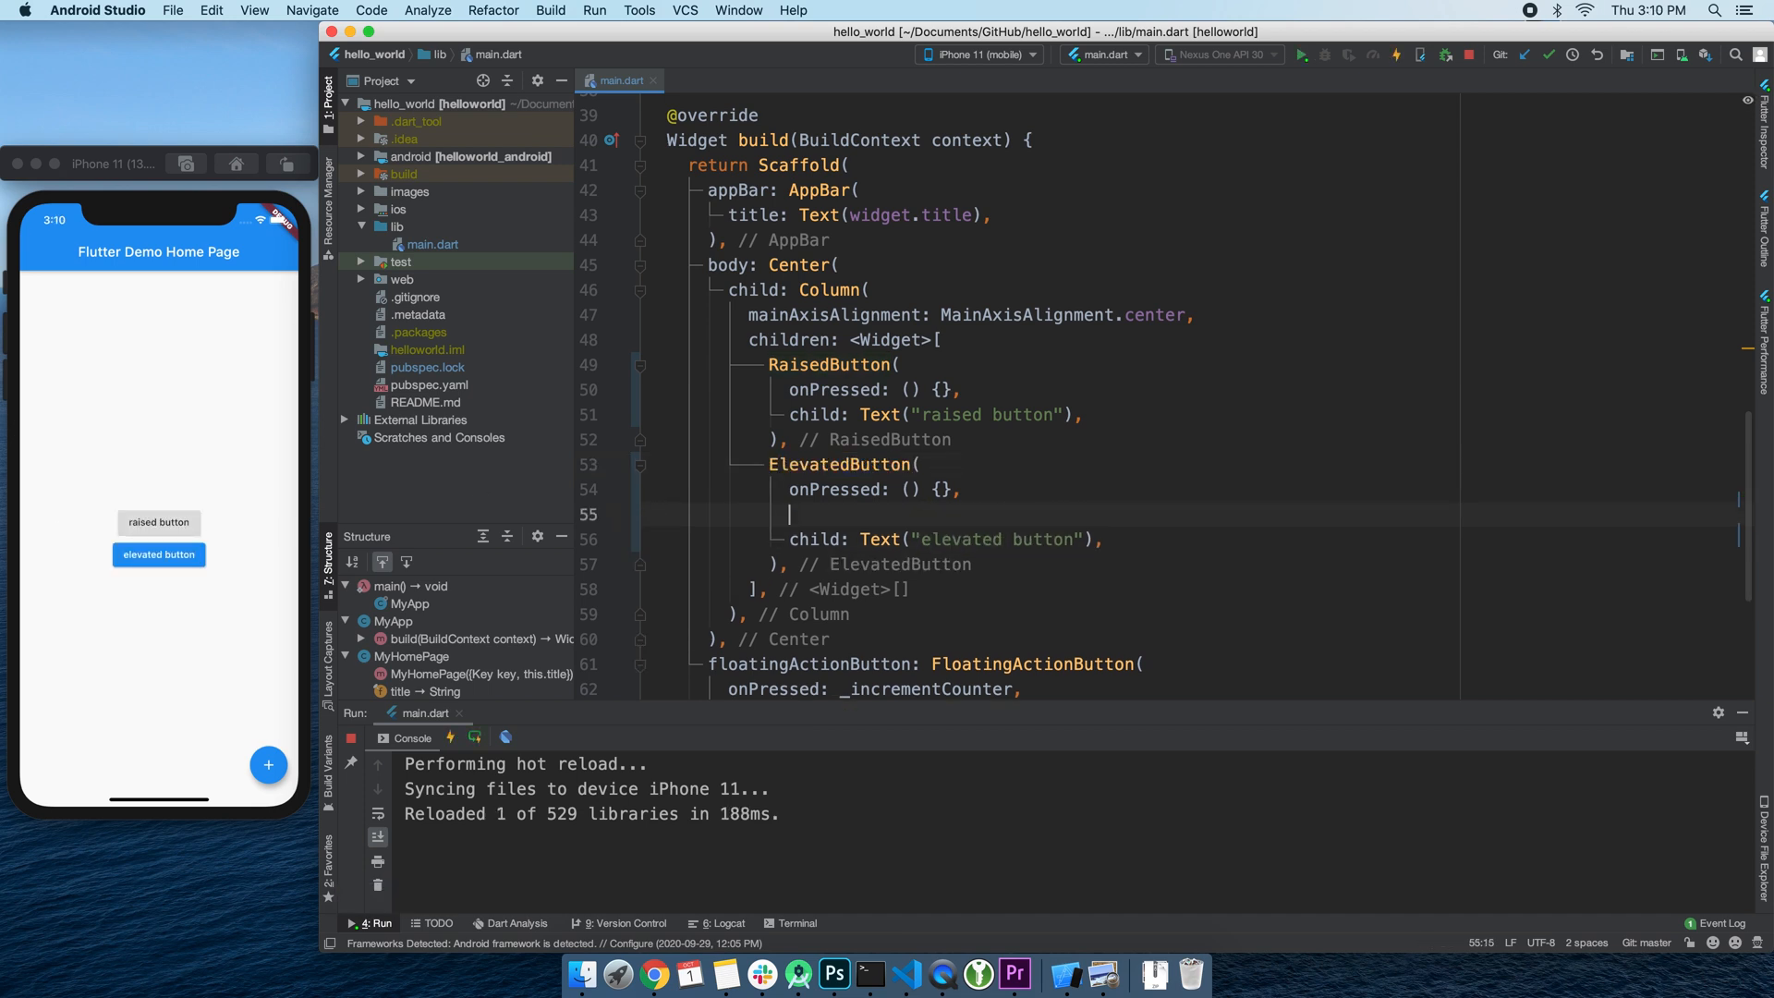
# - Add onLongPress: () {} to the ElevatedButton and check RaisedButton's accepted parameters
pyautogui.write('onLongPress: () {},')
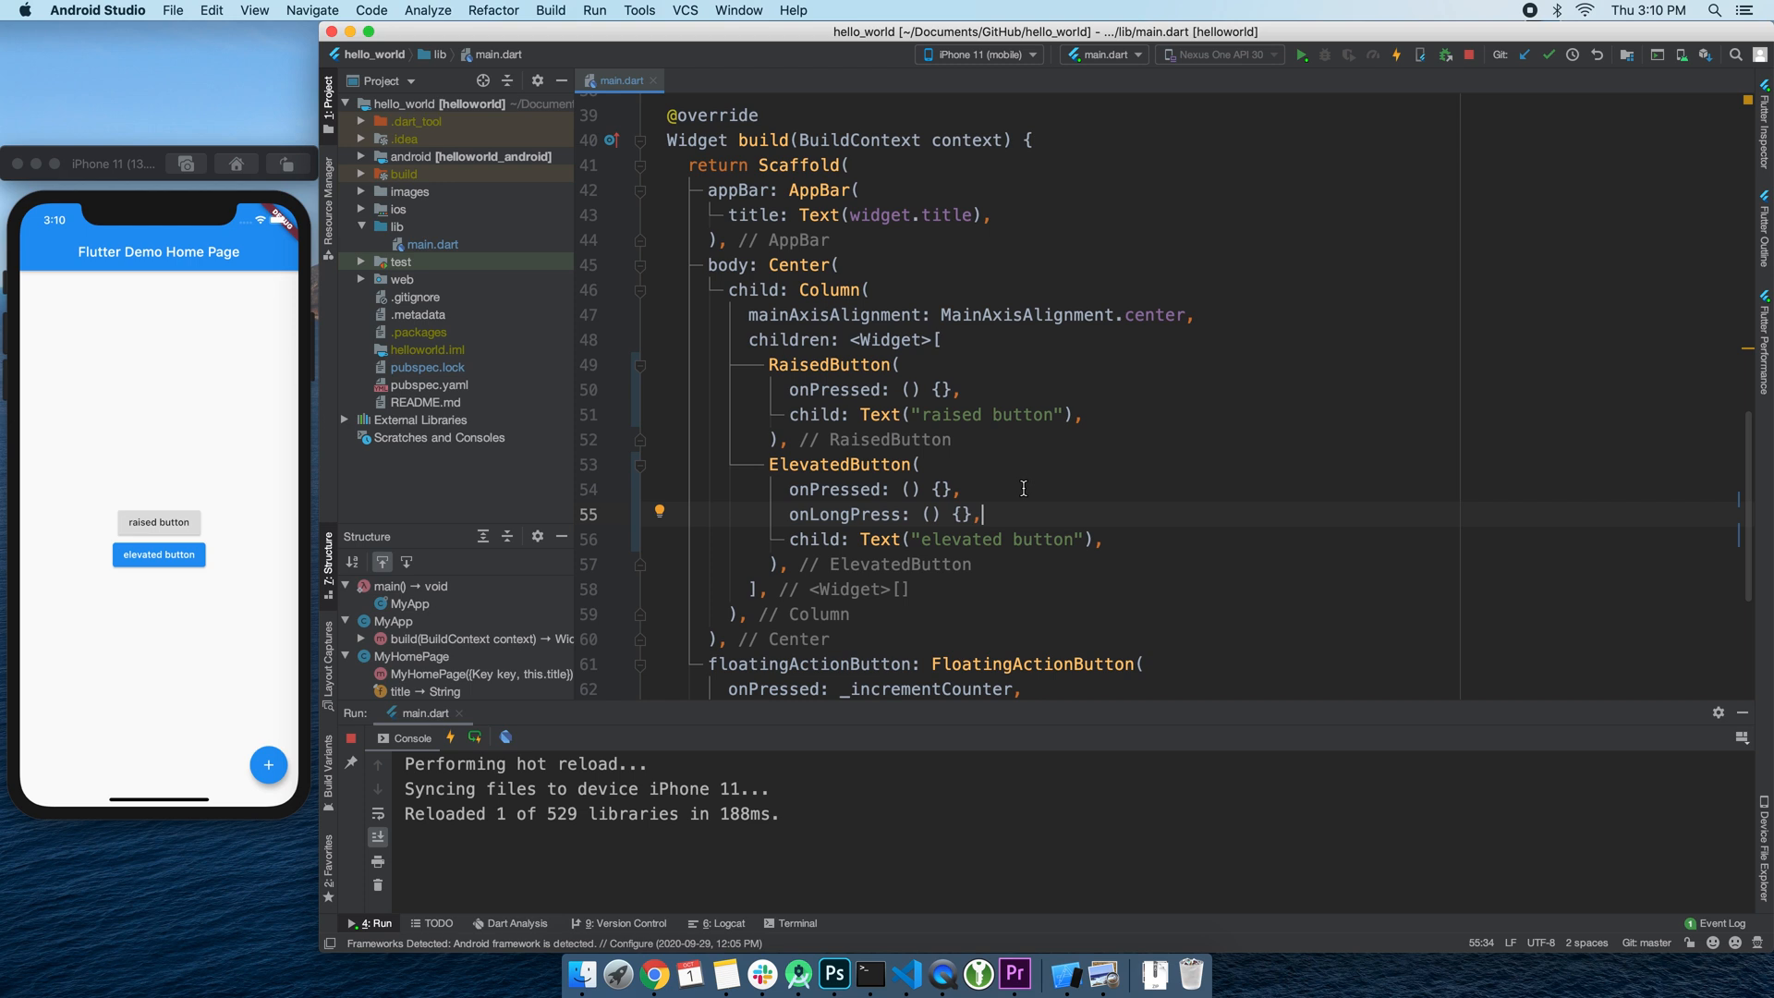
pyautogui.click(1133, 415)
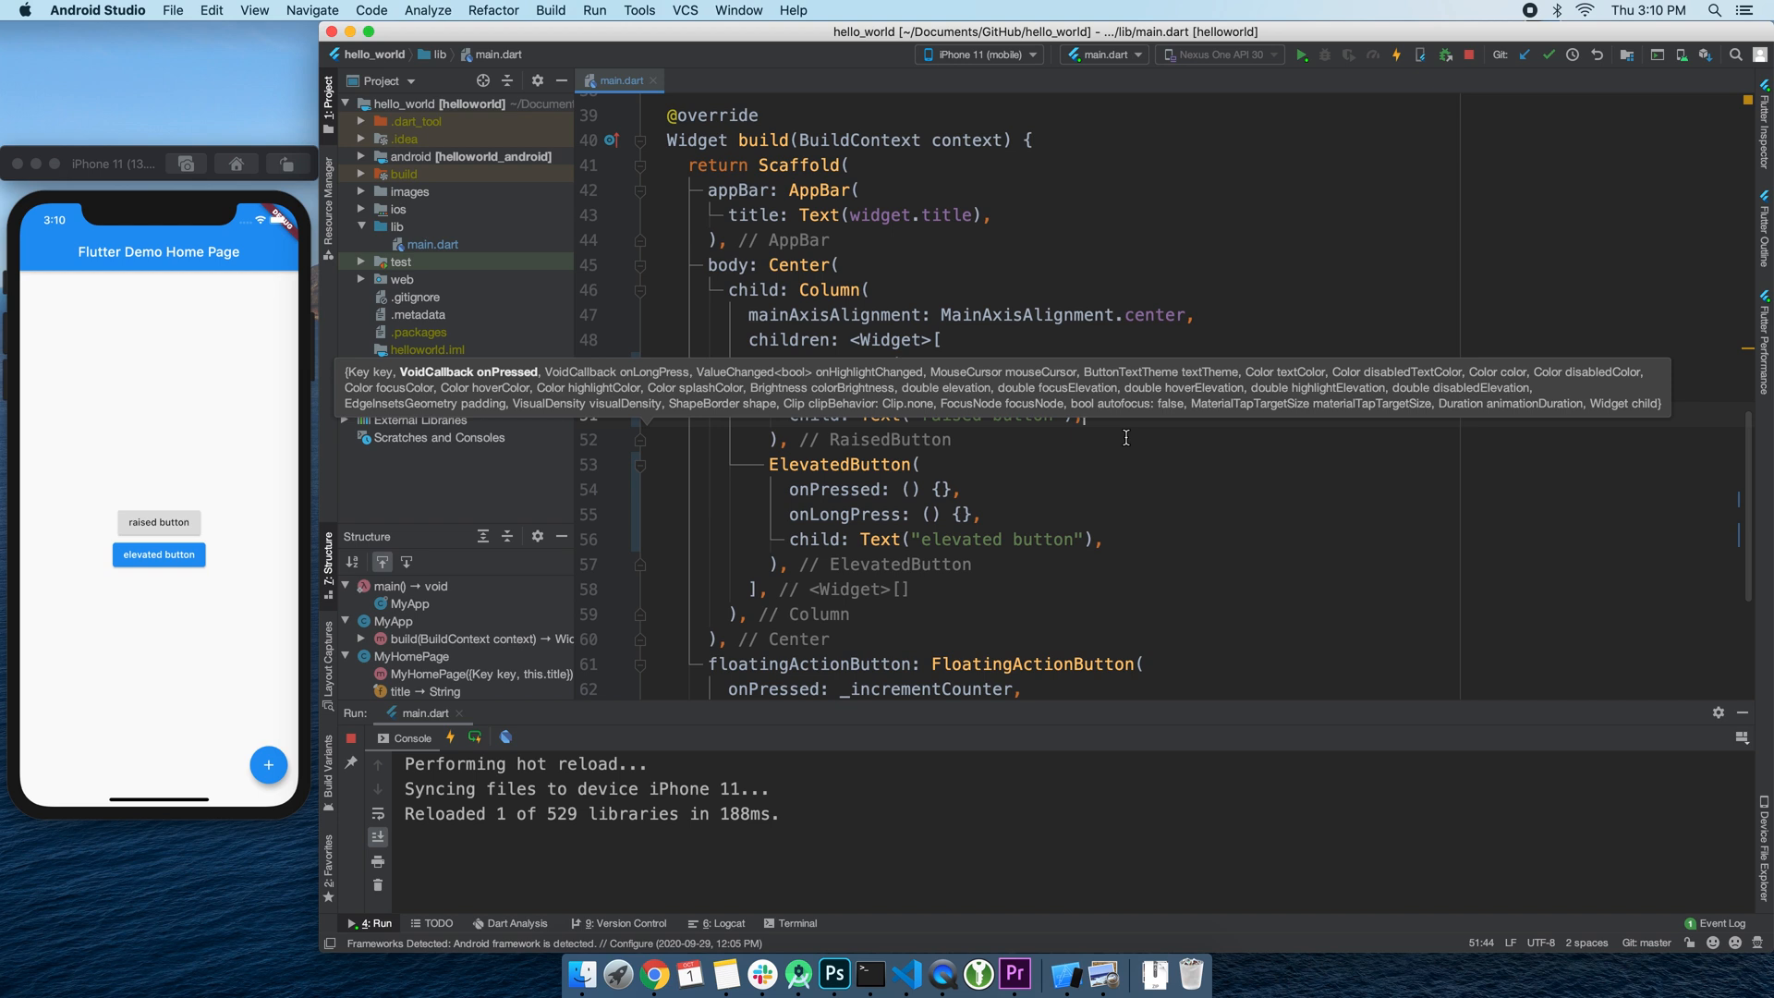
pyautogui.moveTo(1306, 377)
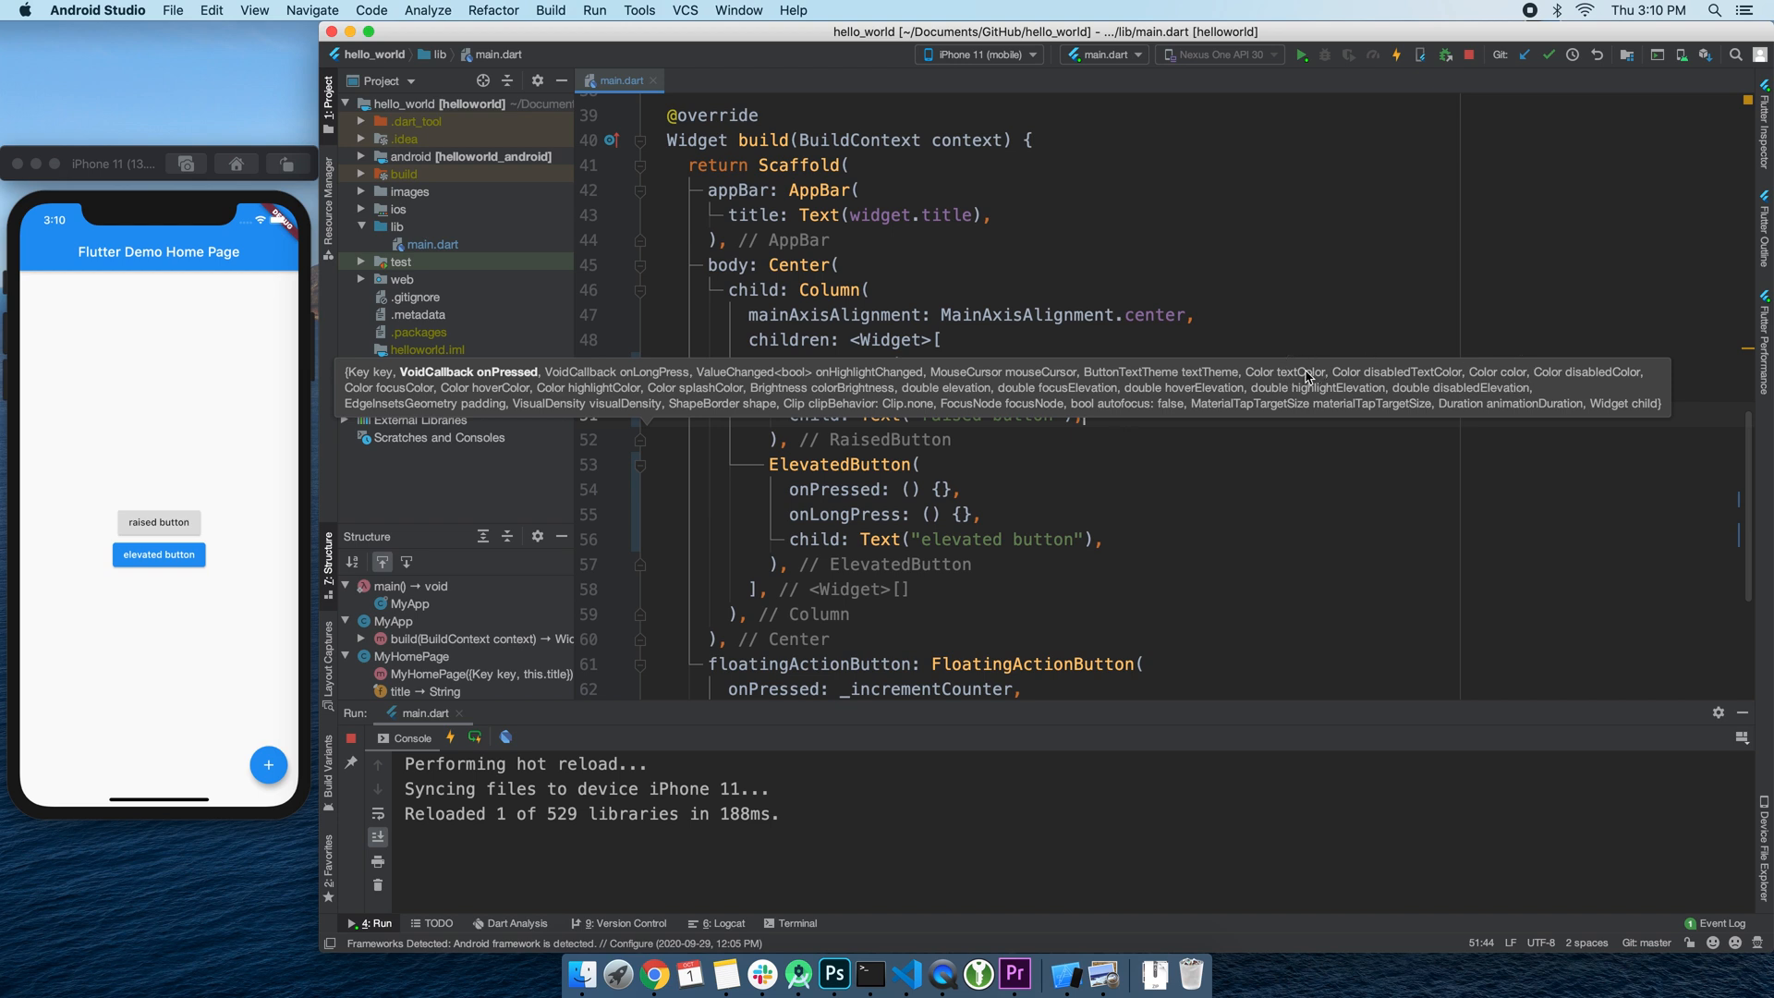
pyautogui.moveTo(1406, 379)
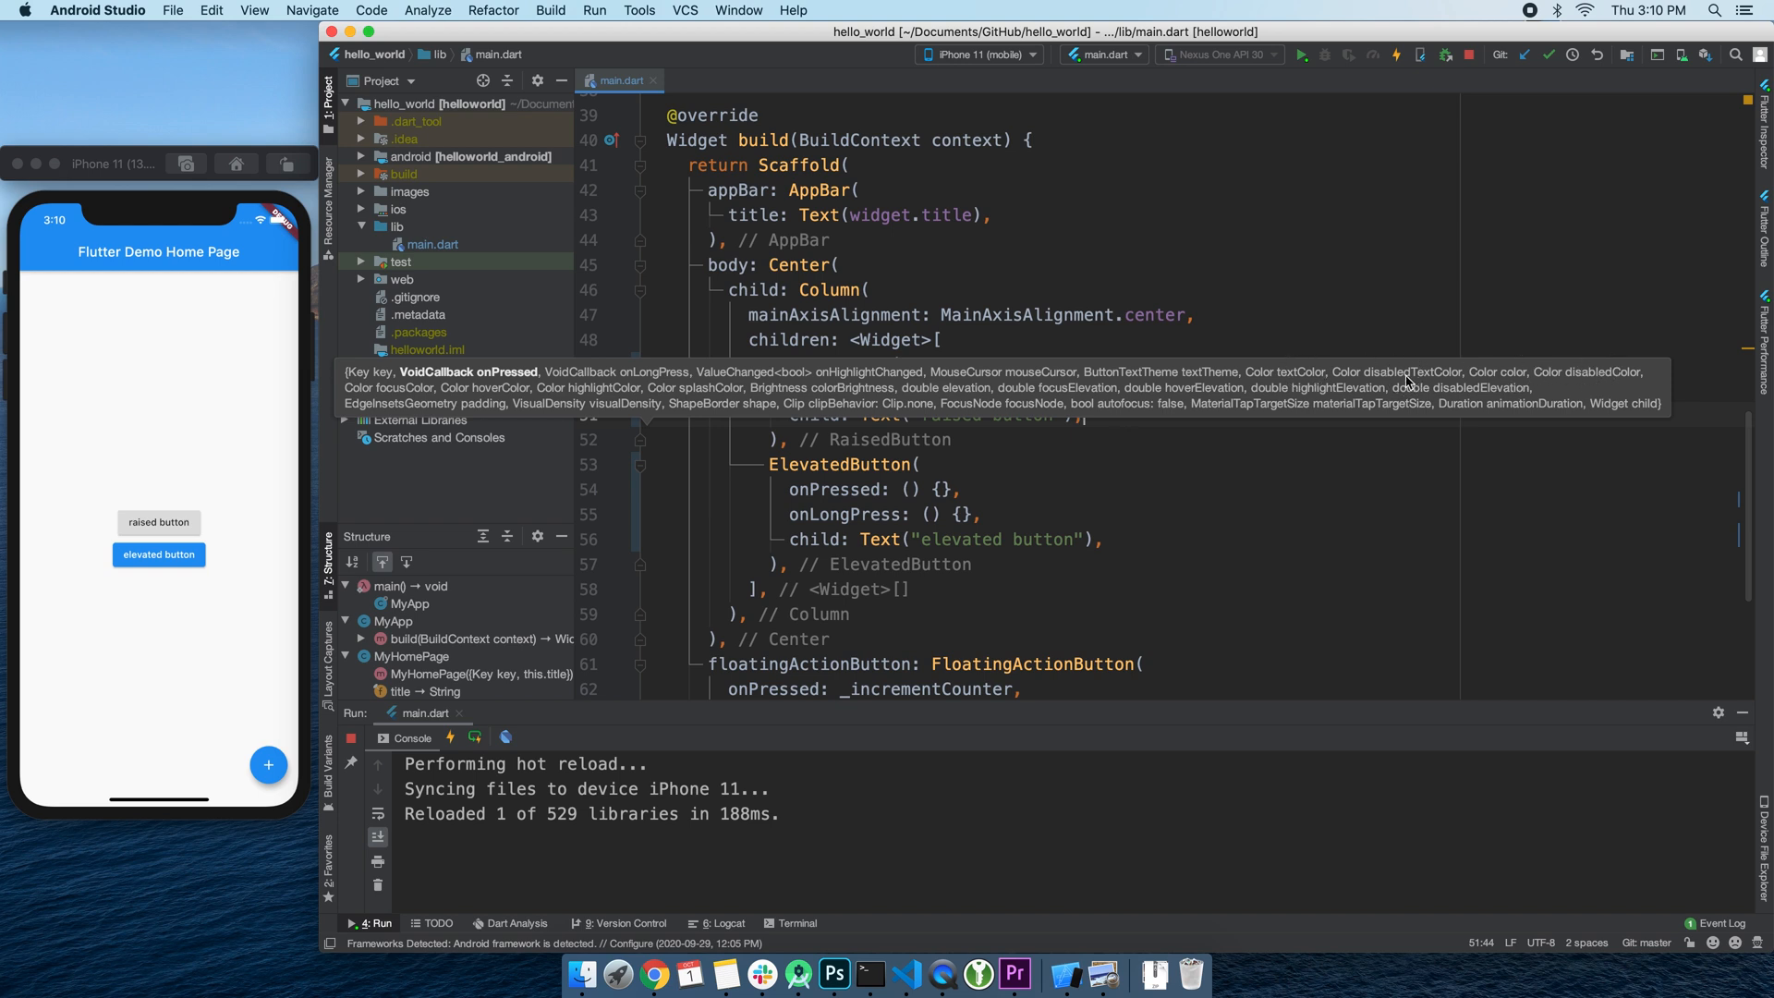
pyautogui.moveTo(454, 400)
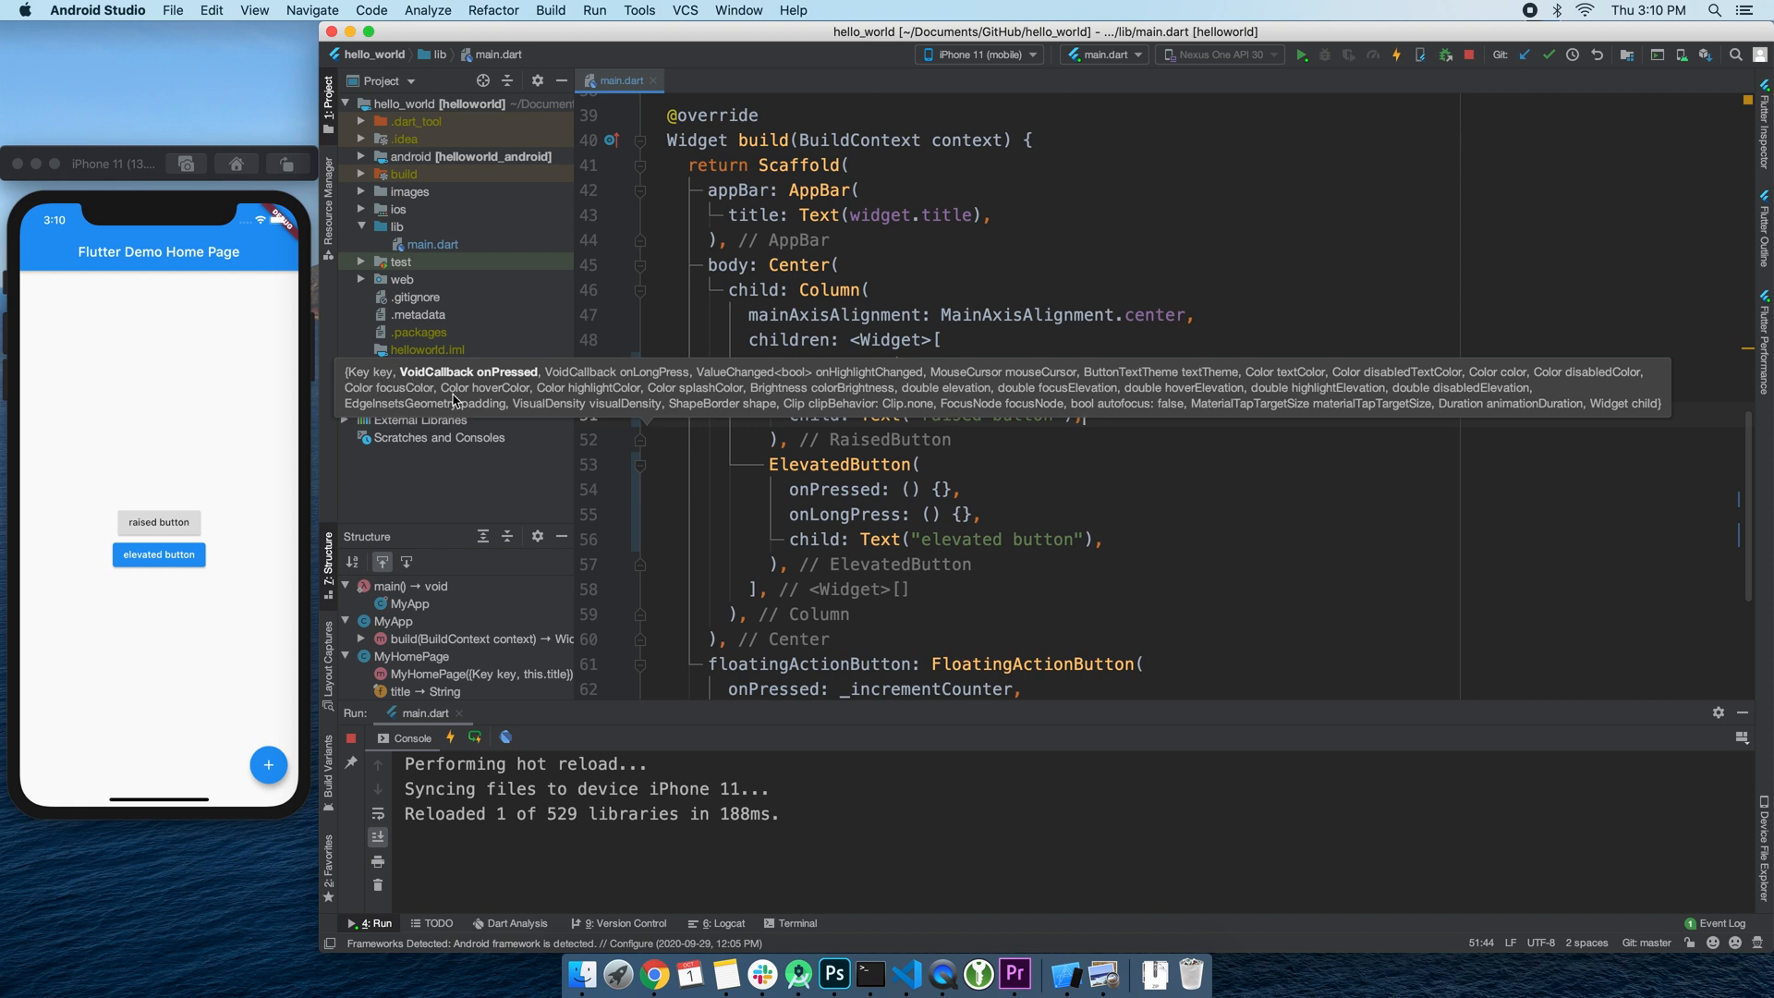
pyautogui.moveTo(719, 394)
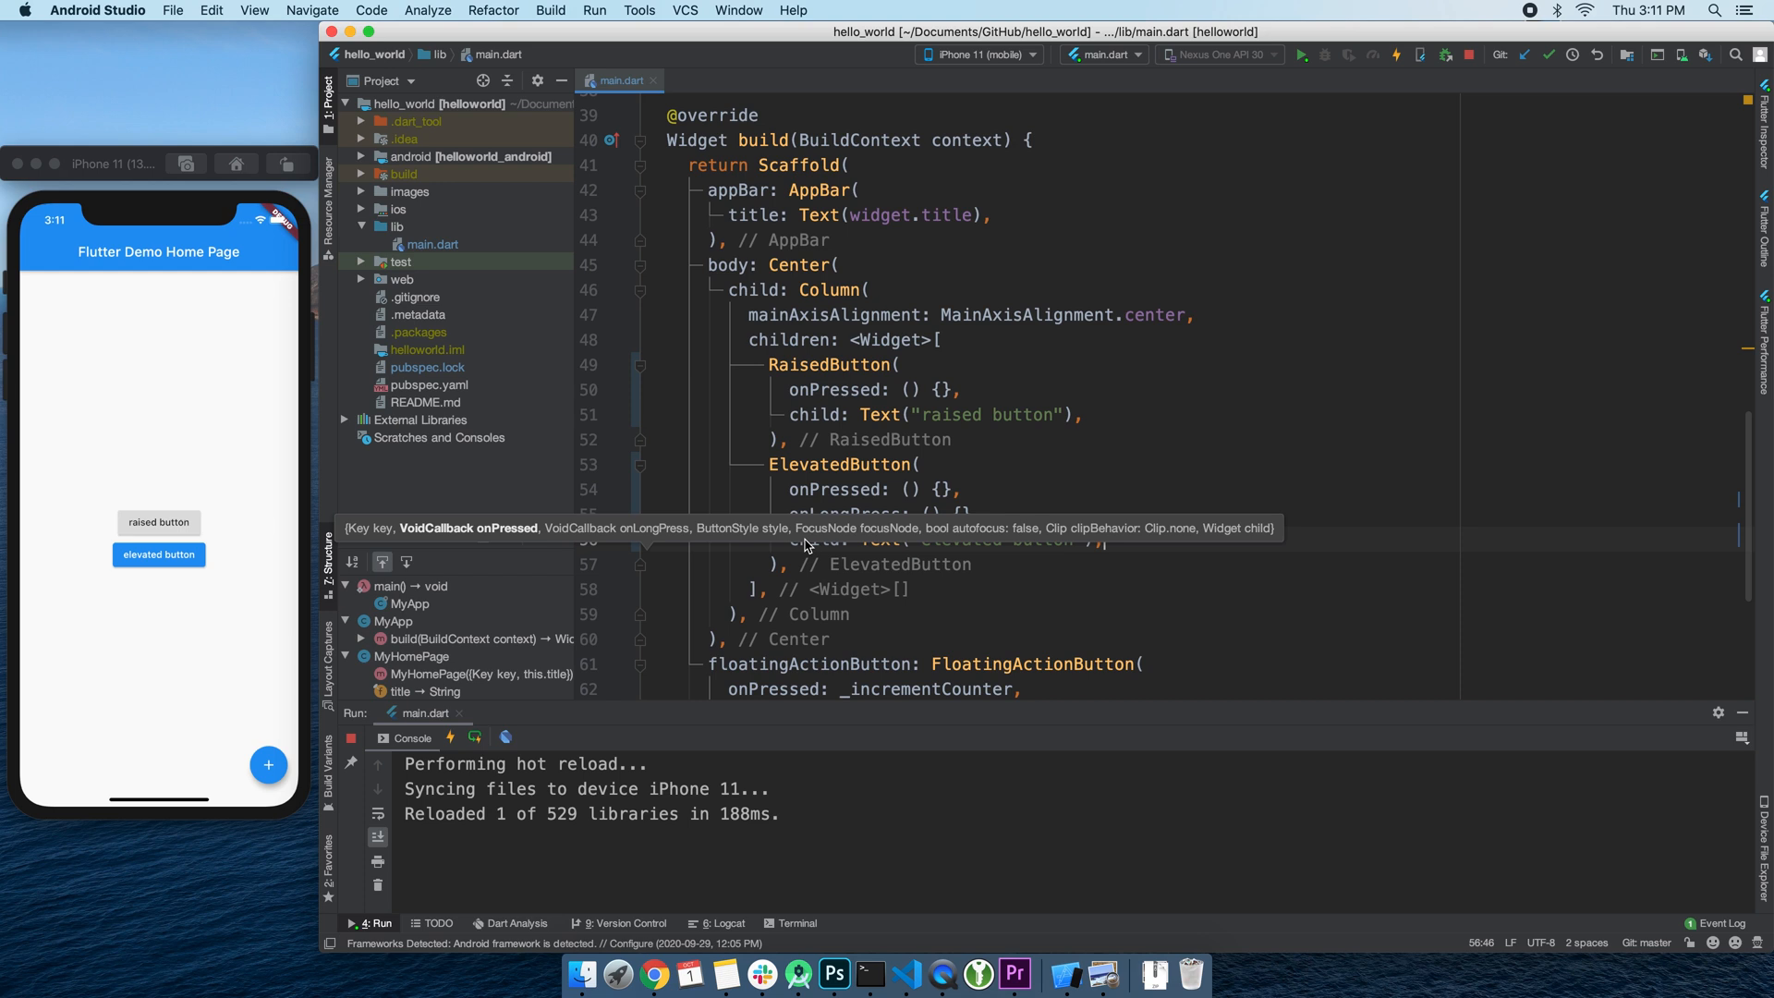
pyautogui.moveTo(671, 557)
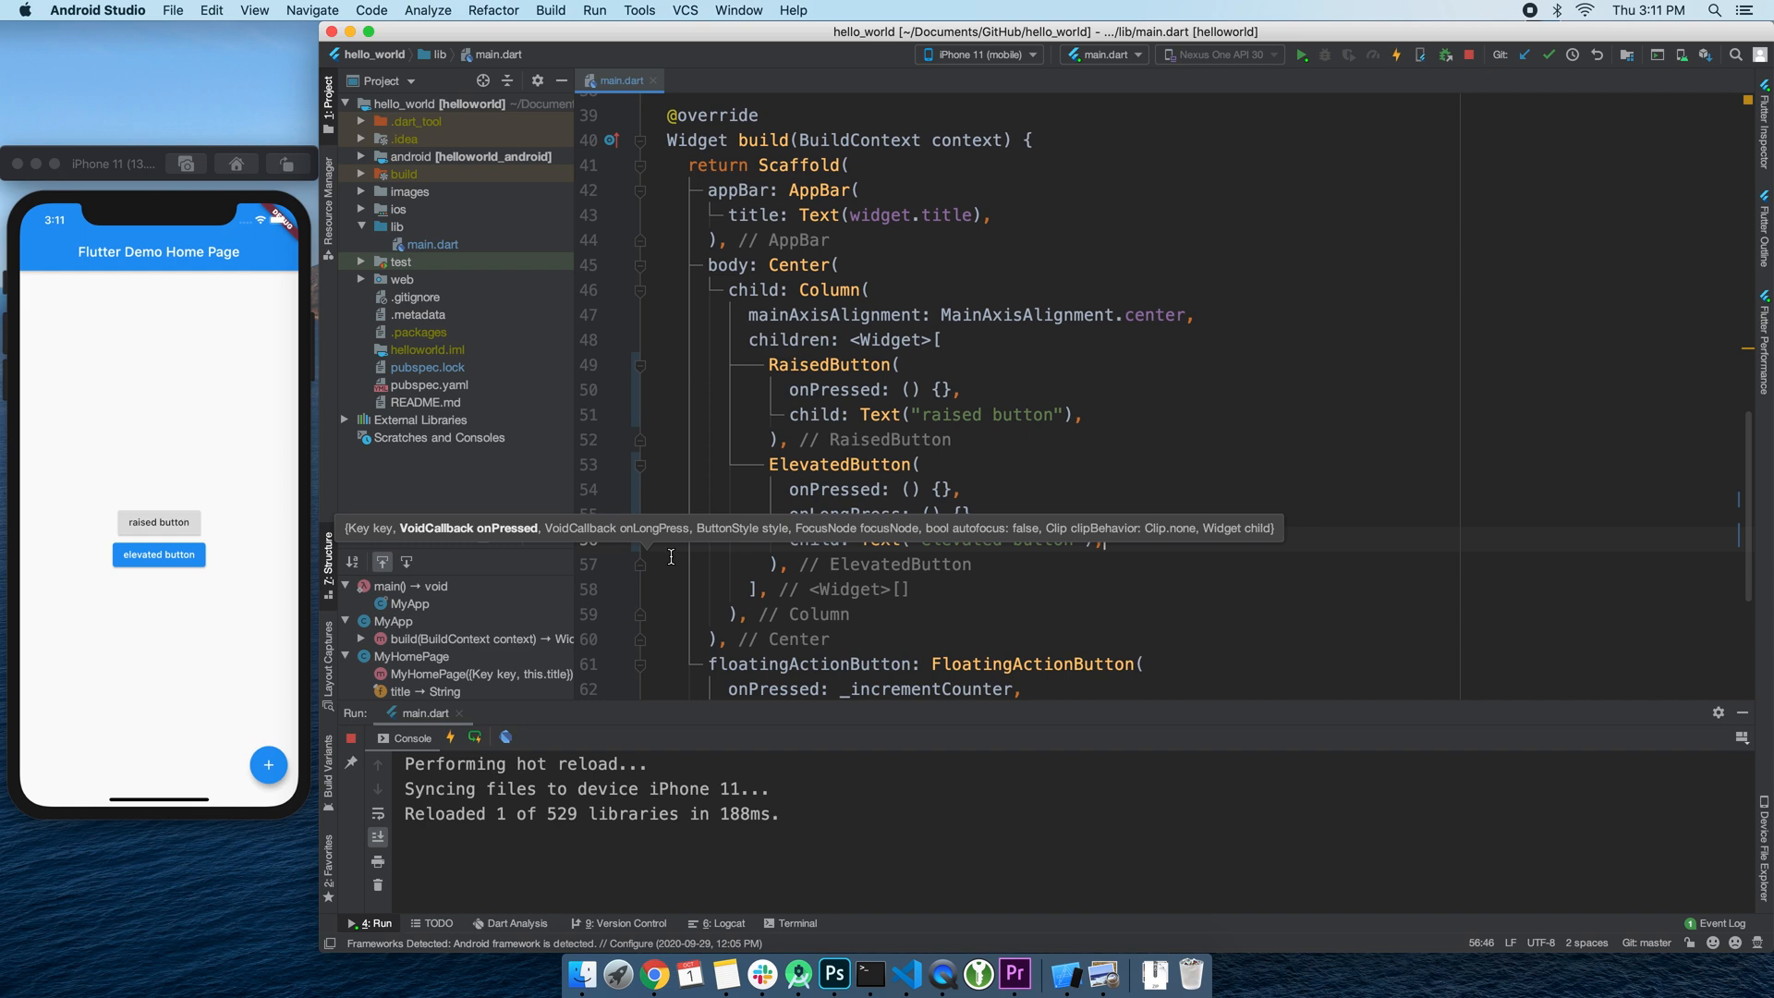
pyautogui.moveTo(783, 536)
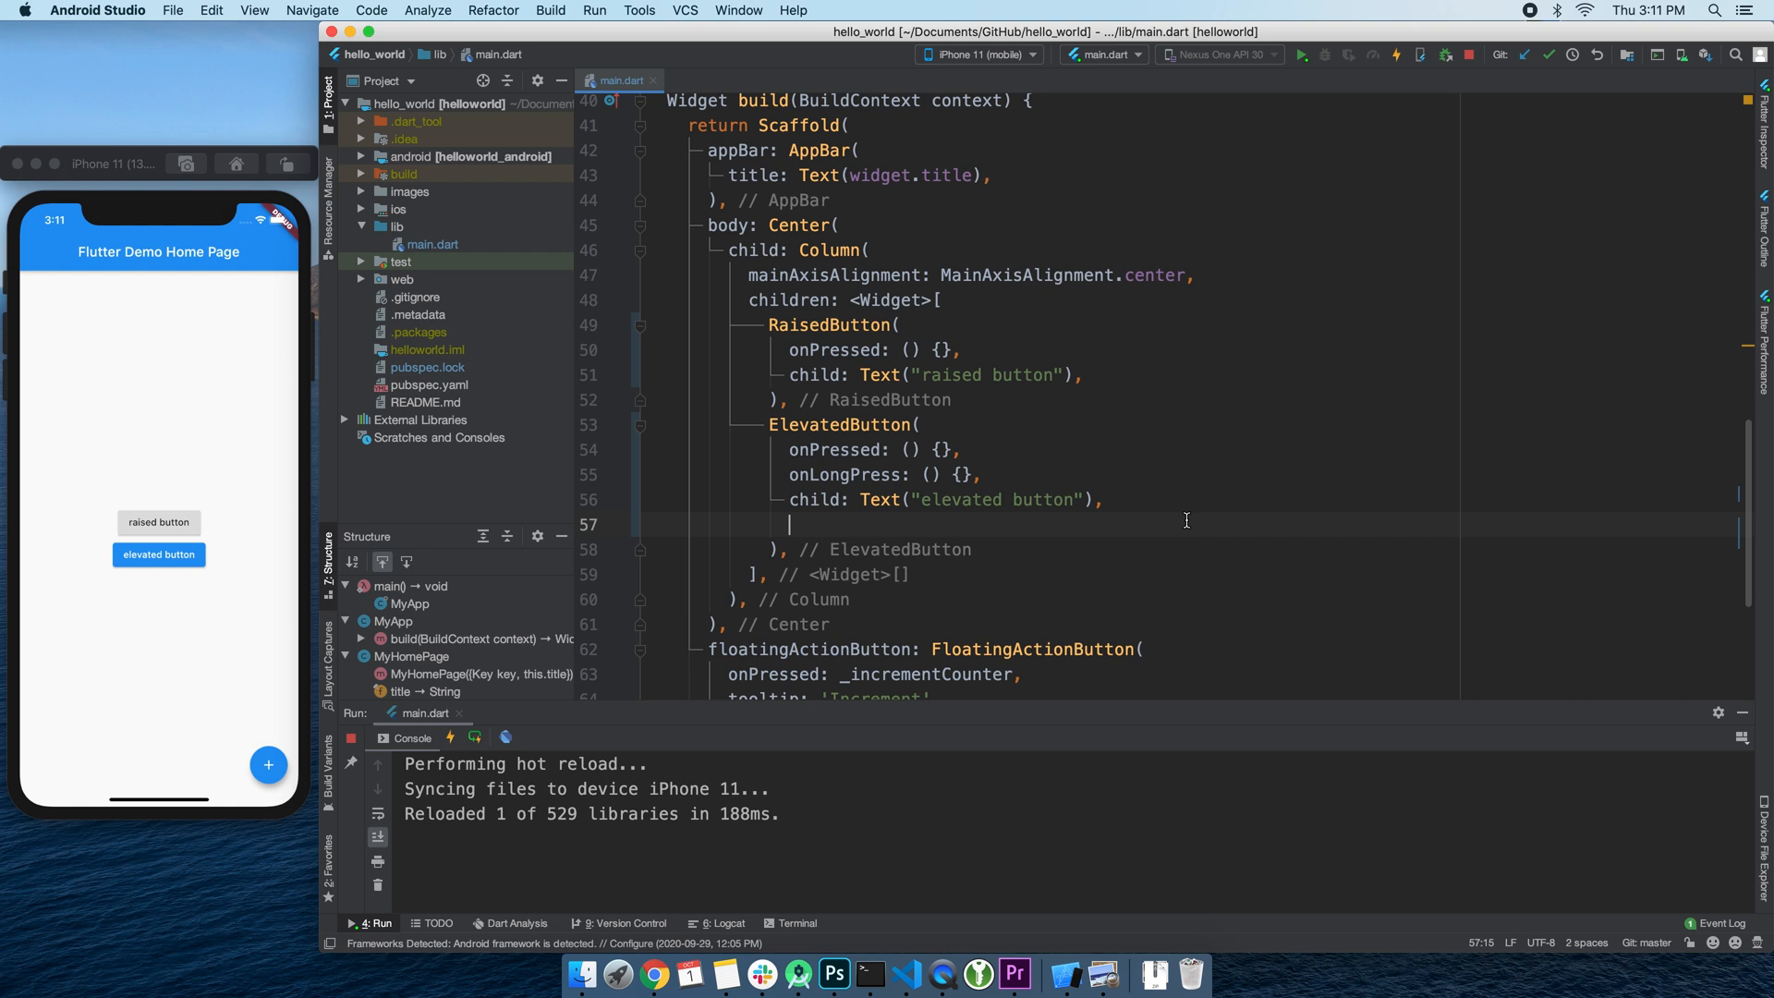
# - Add style: ButtonStyle() to the ElevatedButton with backgroundColor: Colors.green
pyautogui.write('style: ButtonStyle(),')
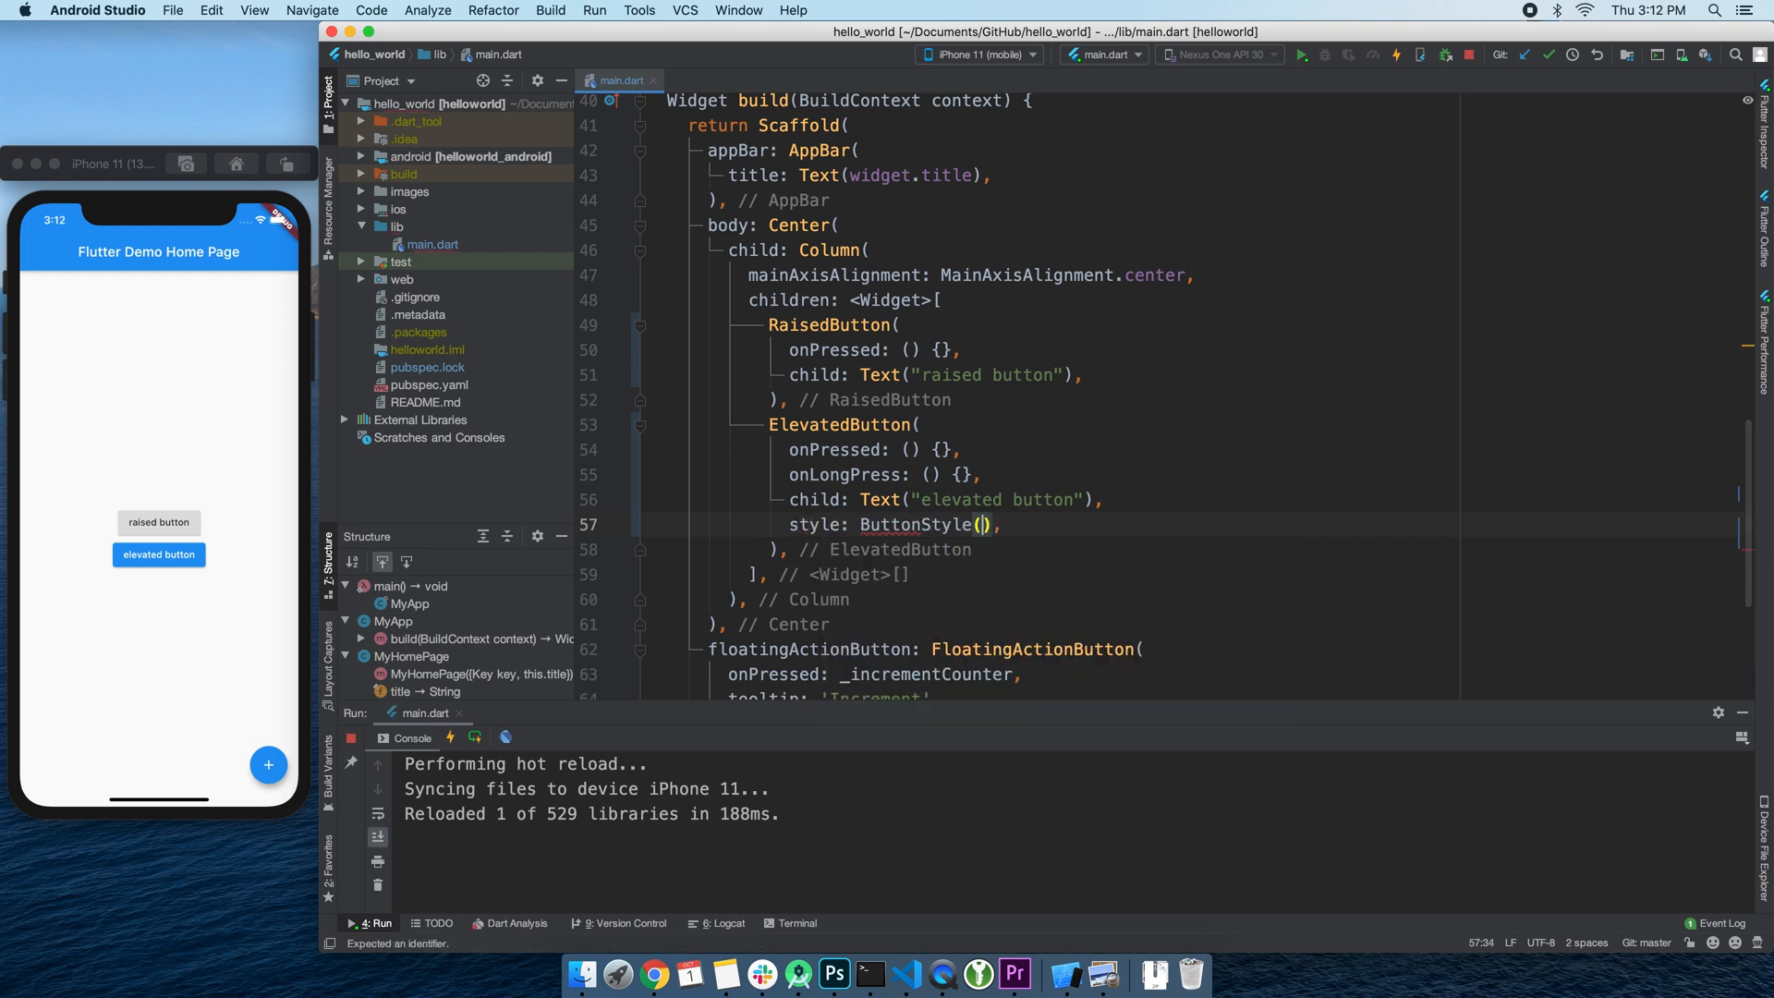
pyautogui.press('Enter')
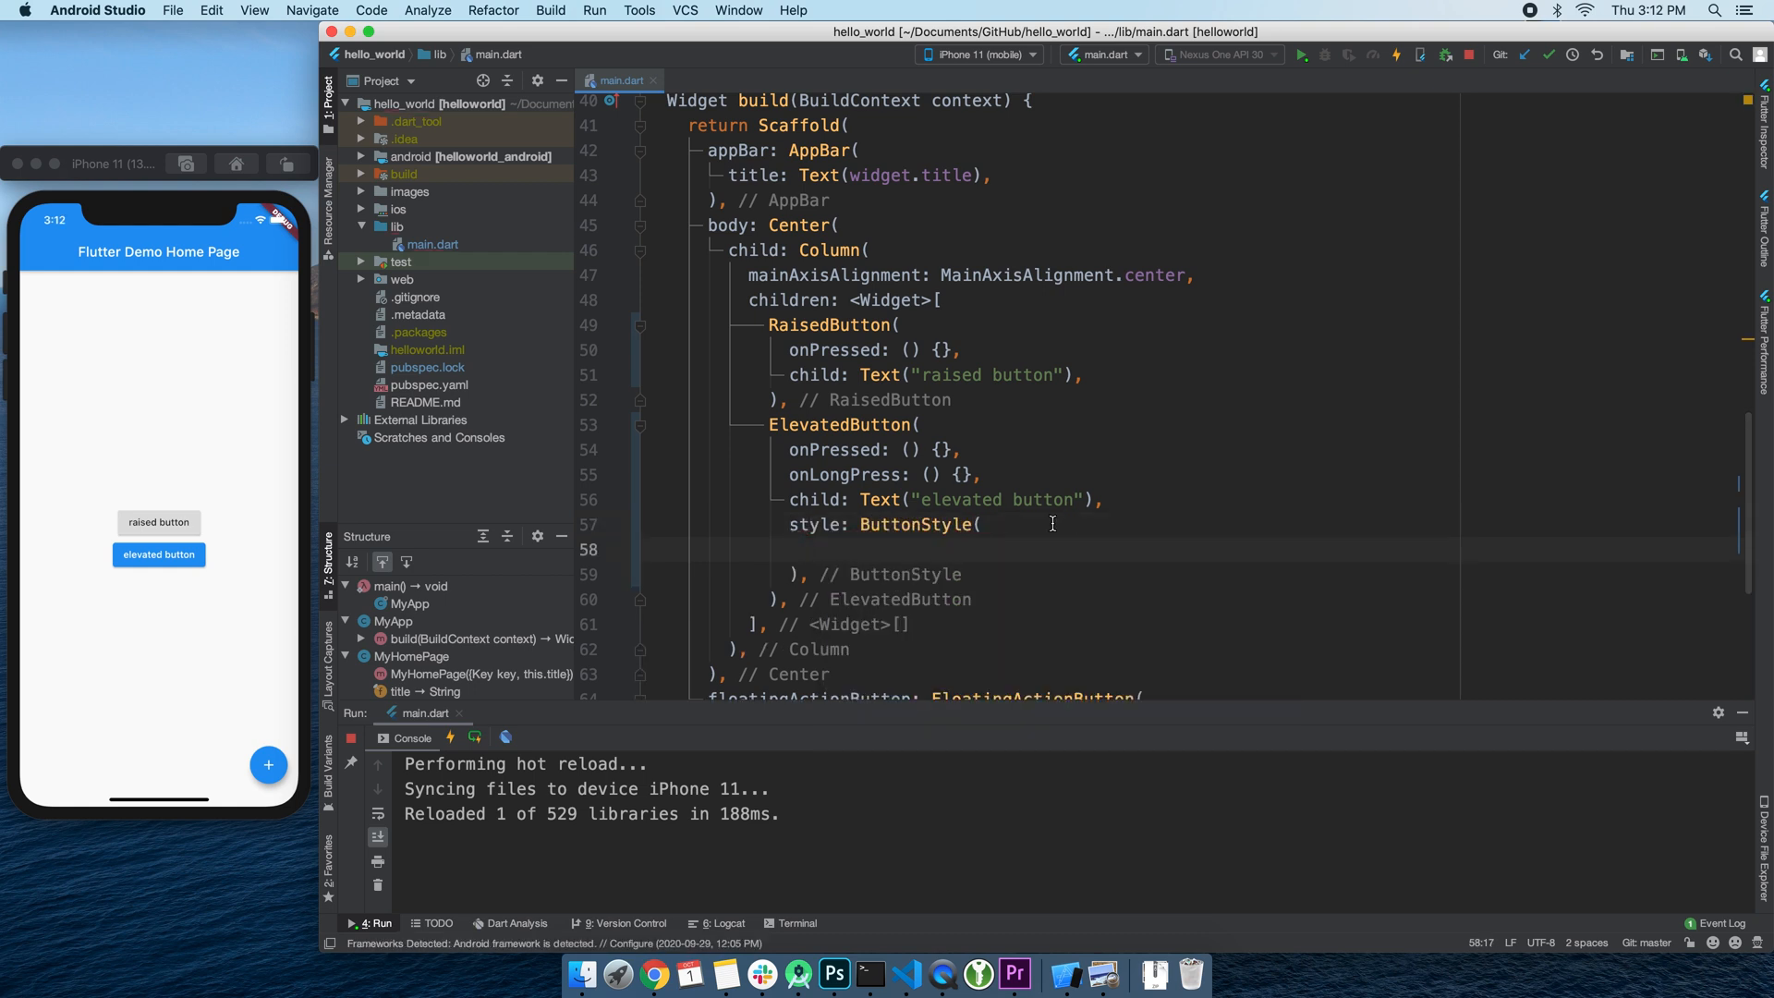
pyautogui.write('backgroundColor:')
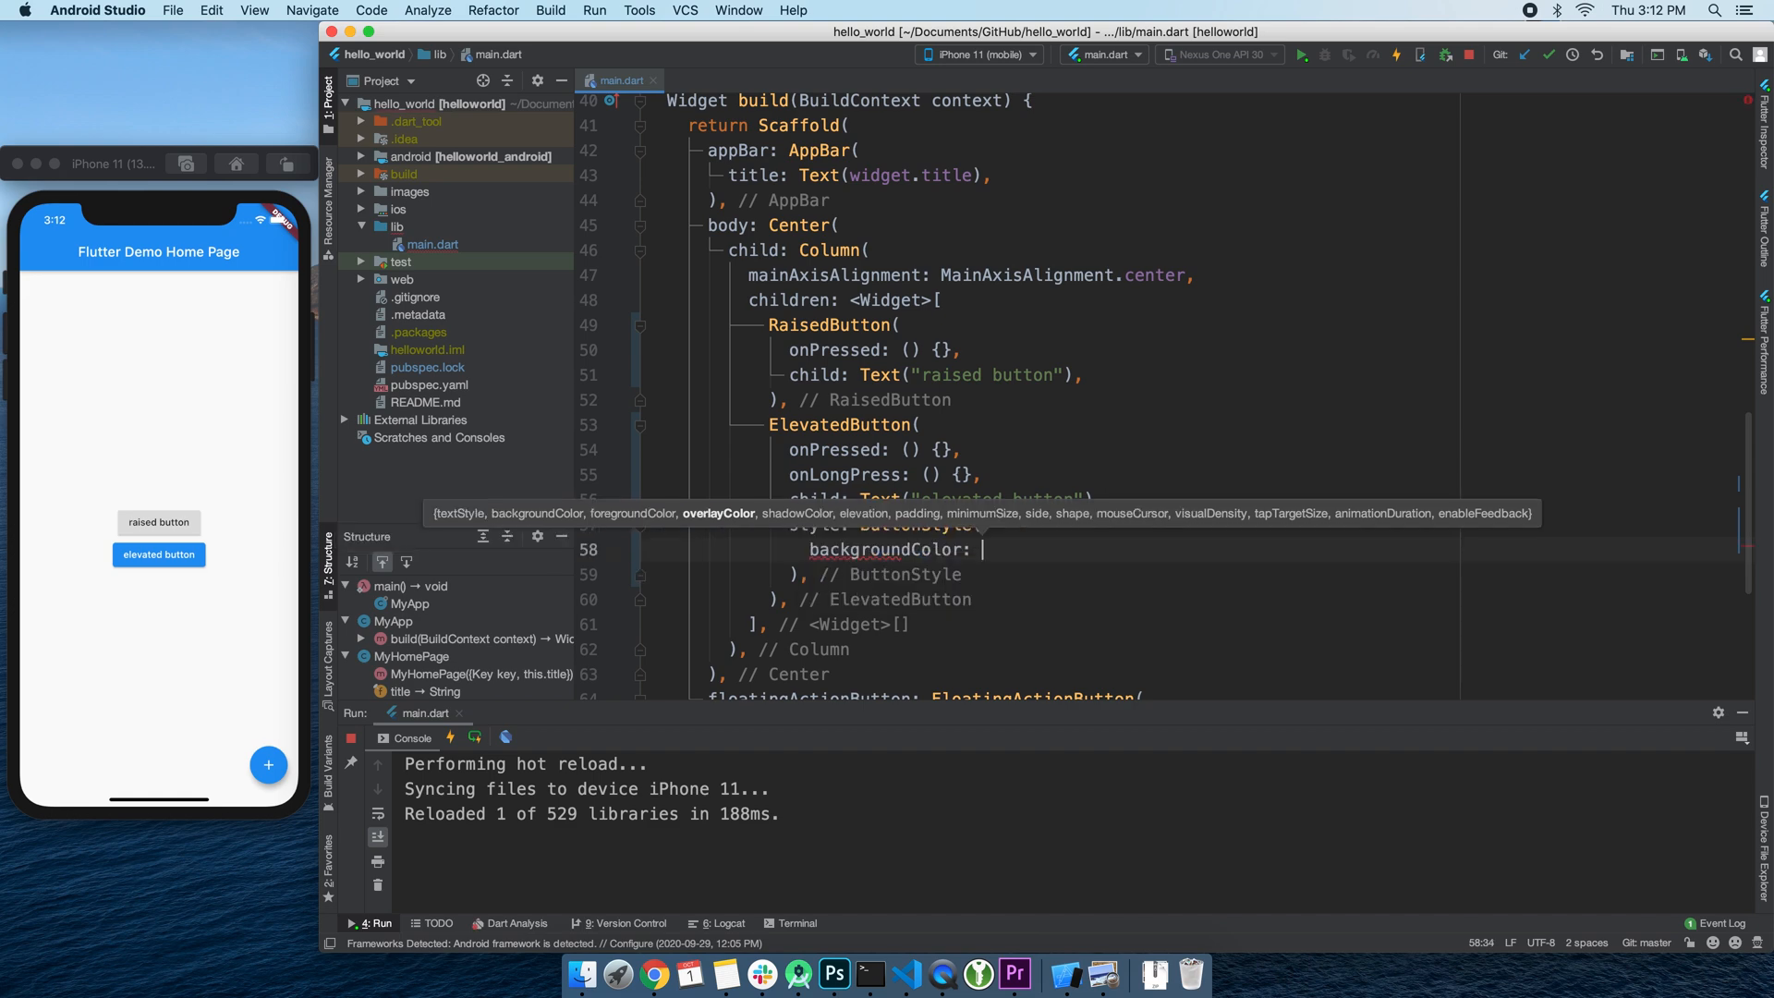
pyautogui.write('Colors.green')
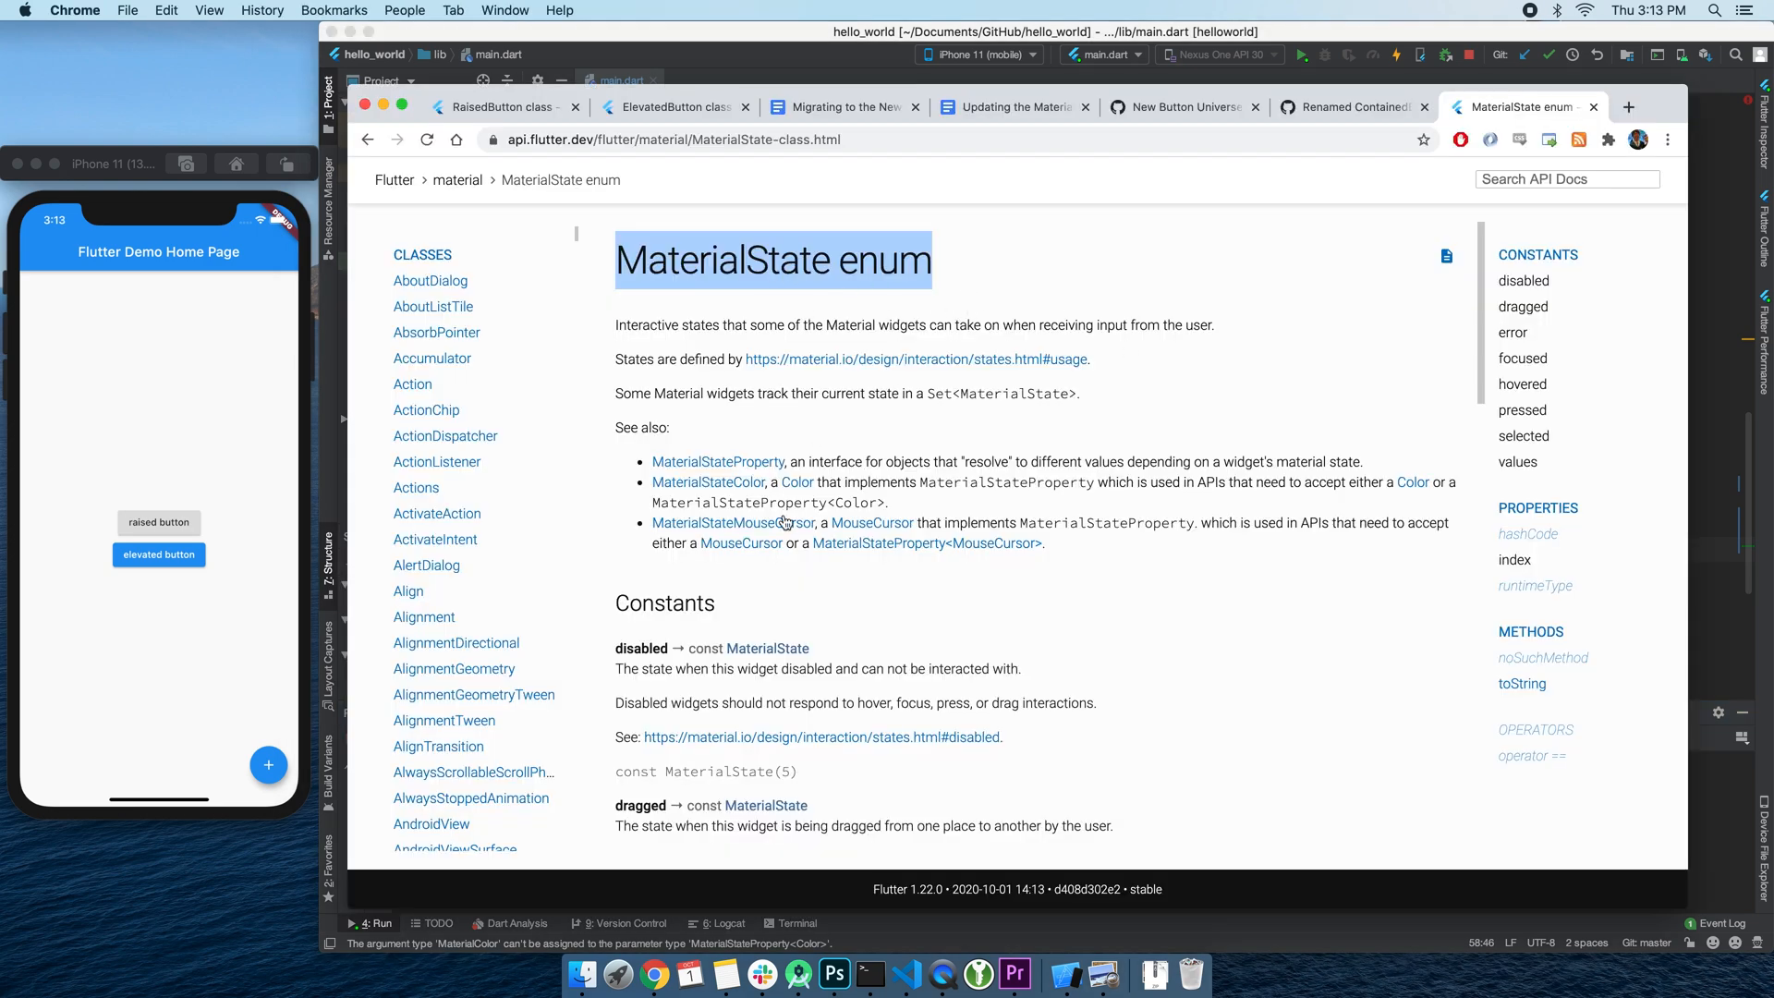
# - Scroll through the MaterialState enum constants like pressed and hovered
pyautogui.scroll(-3)
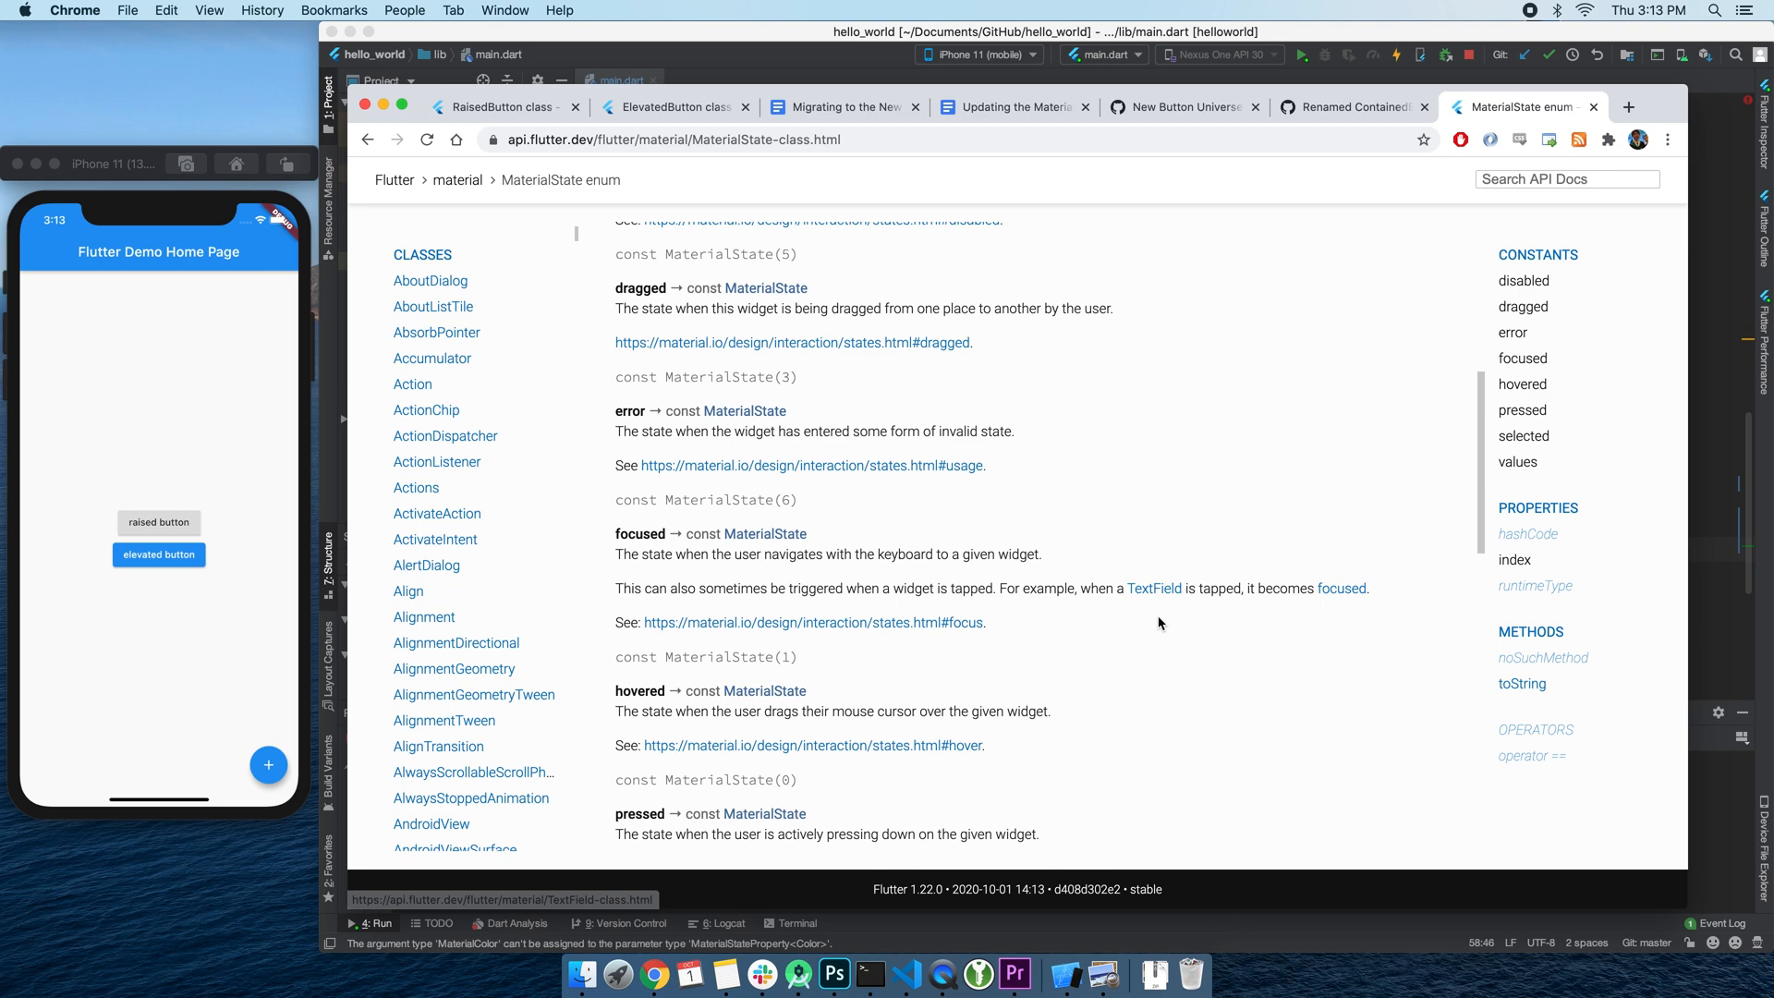
pyautogui.scroll(-3)
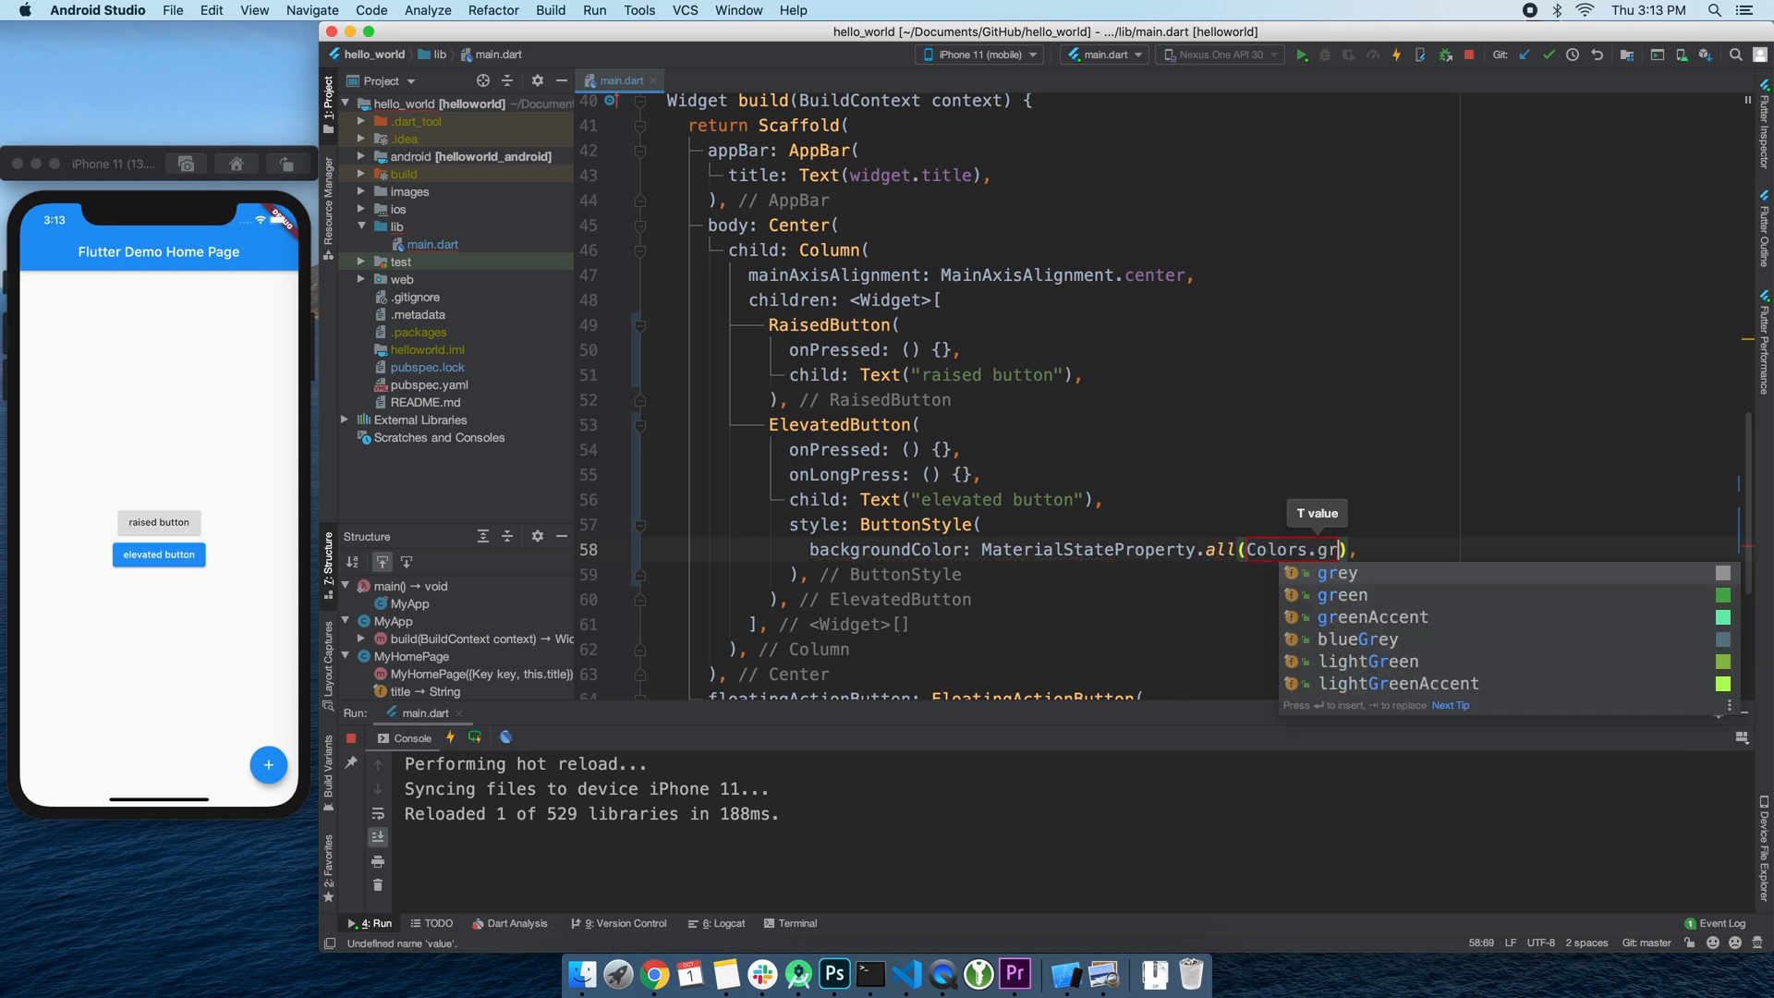
# - Return Colors.blue for the pressed state, then press and hold the button in the simulator
pyautogui.click(1343, 595)
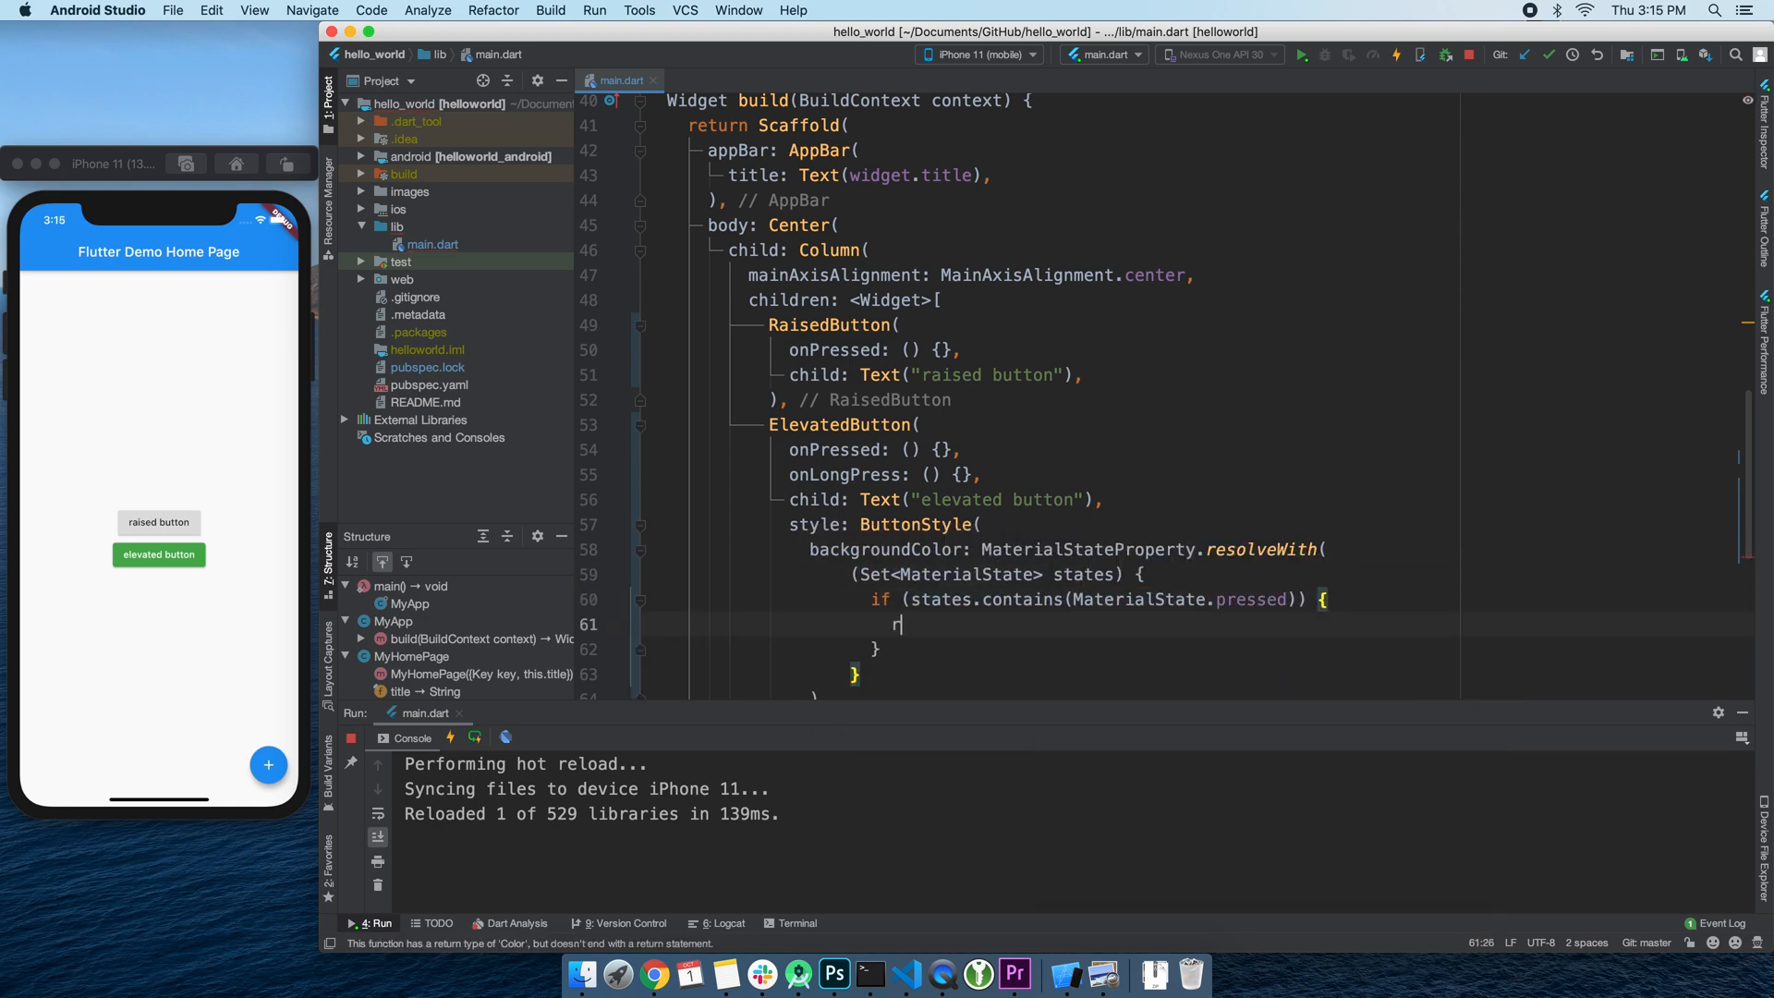
pyautogui.write('return Colors.blue;')
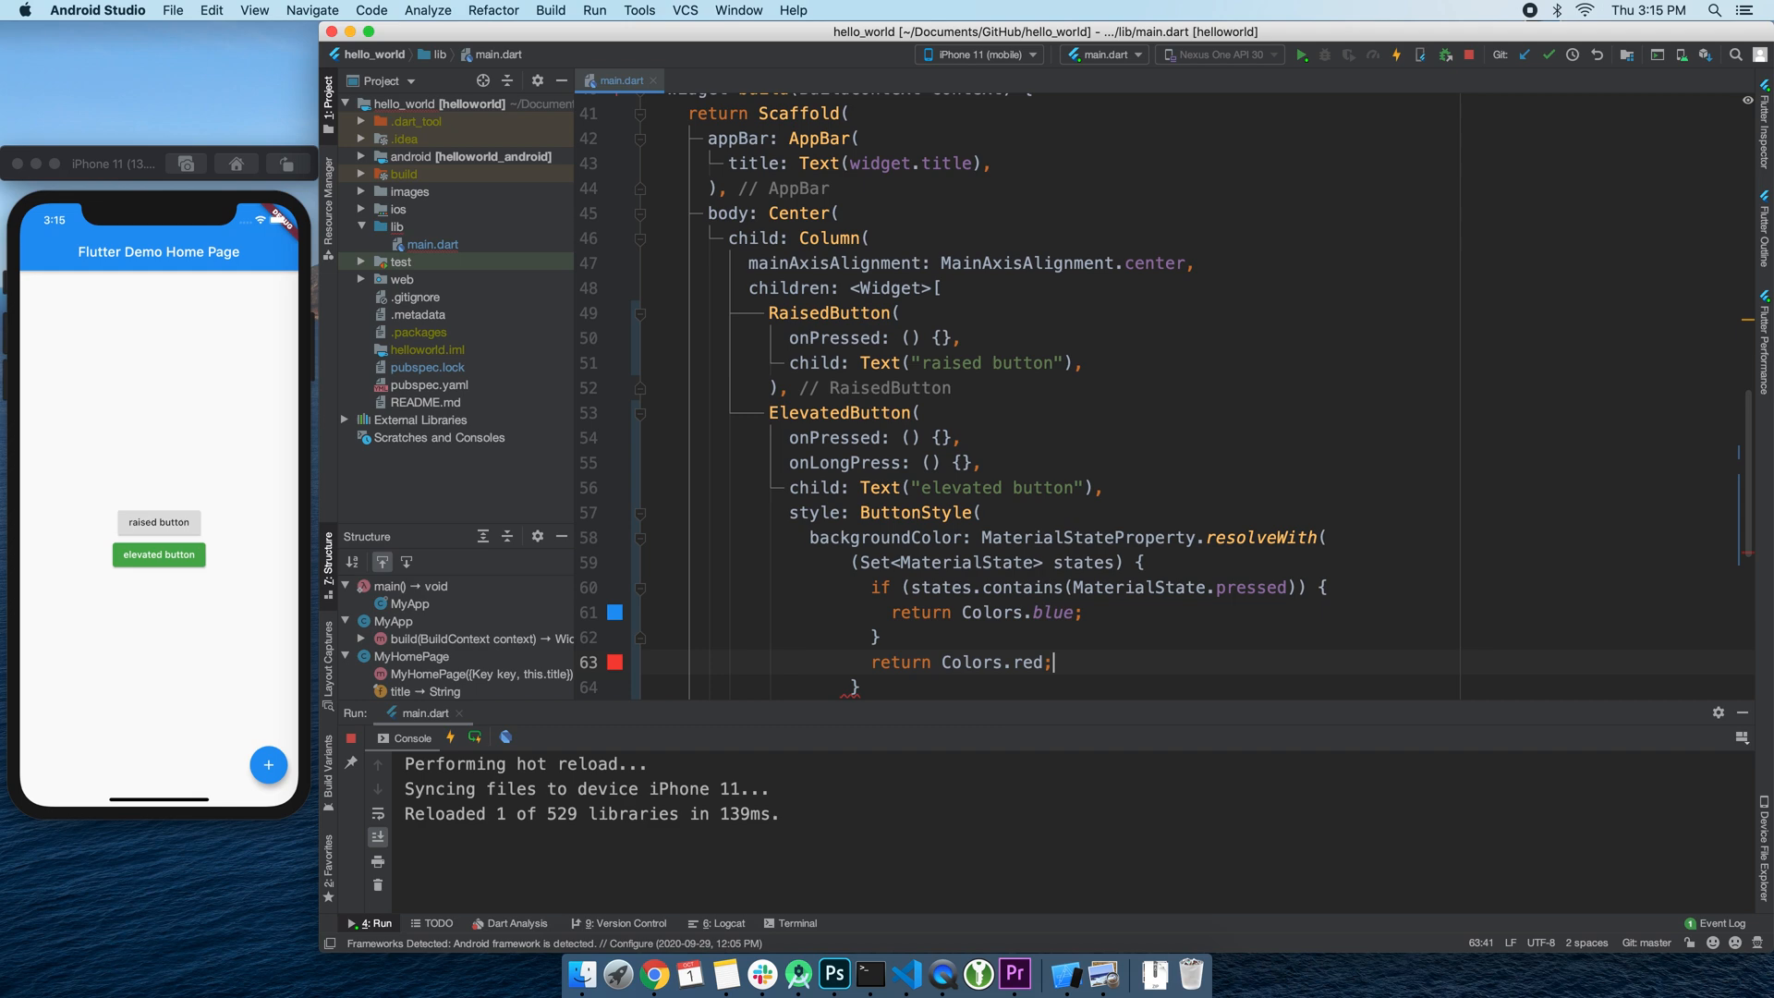
pyautogui.click(164, 554)
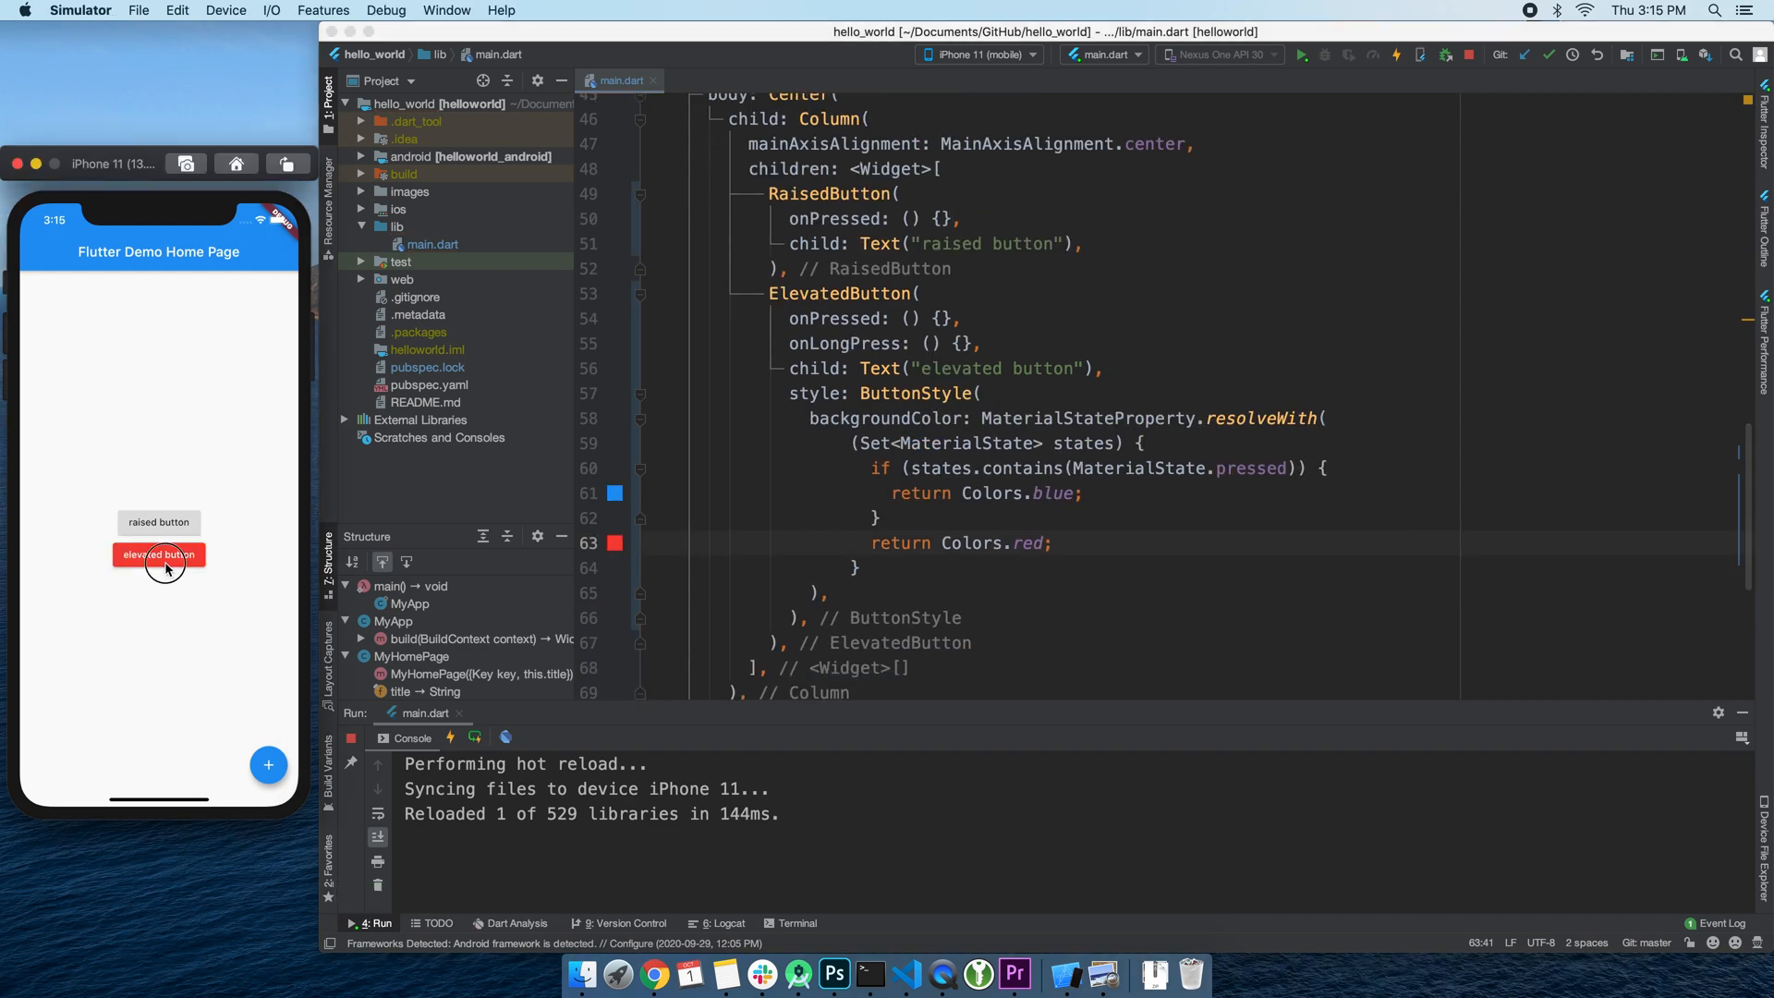
pyautogui.moveTo(807, 418); pyautogui.dragTo(826, 619)
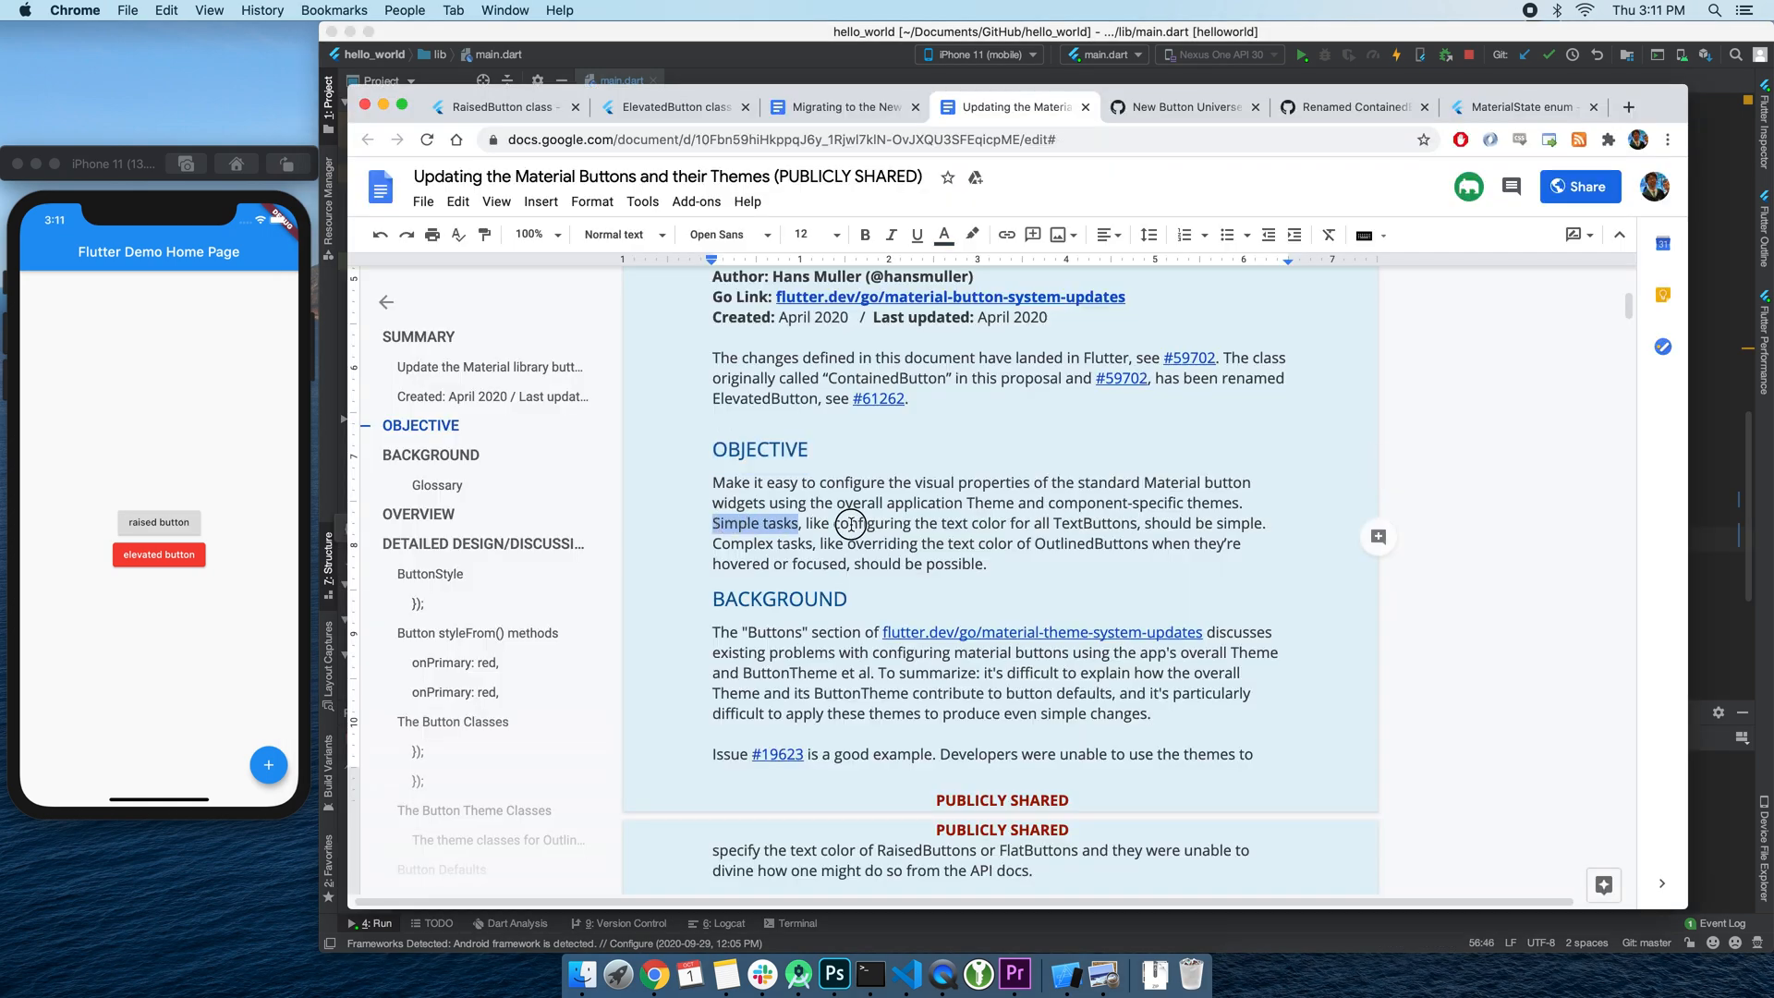
# - Highlight the doc's sentence saying simple tasks should be simple
pyautogui.moveTo(802, 523); pyautogui.dragTo(1265, 523)
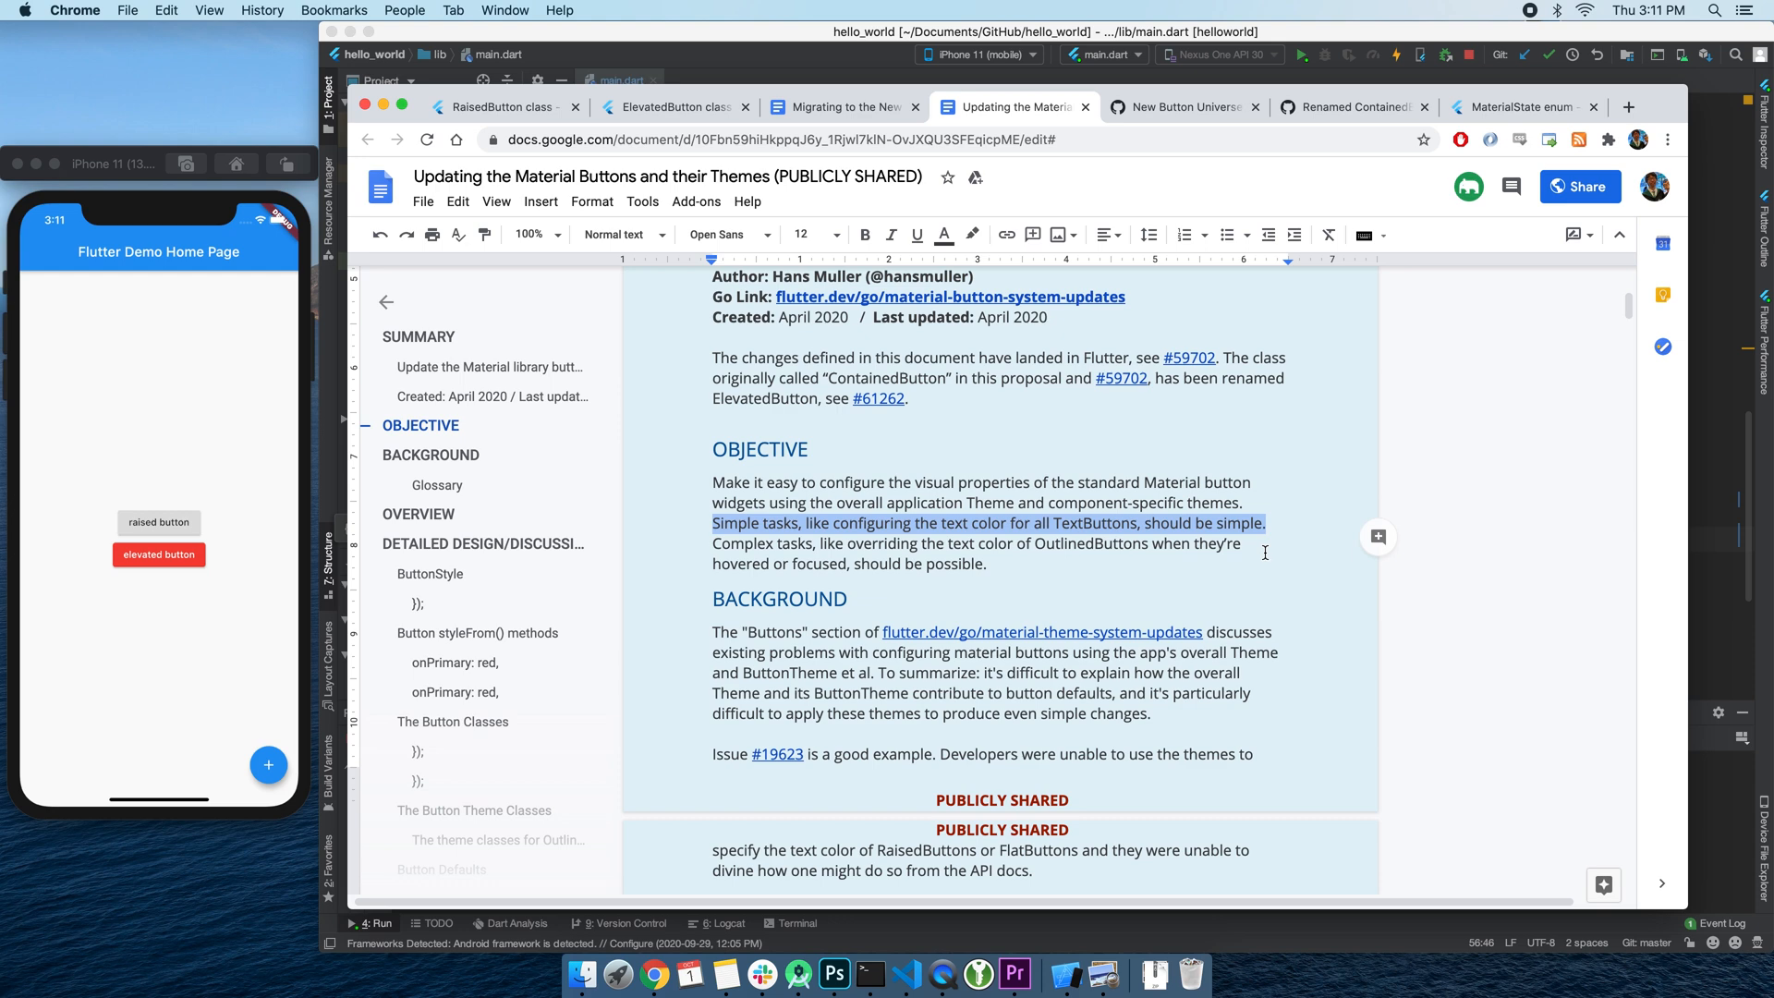
pyautogui.moveTo(1244, 562)
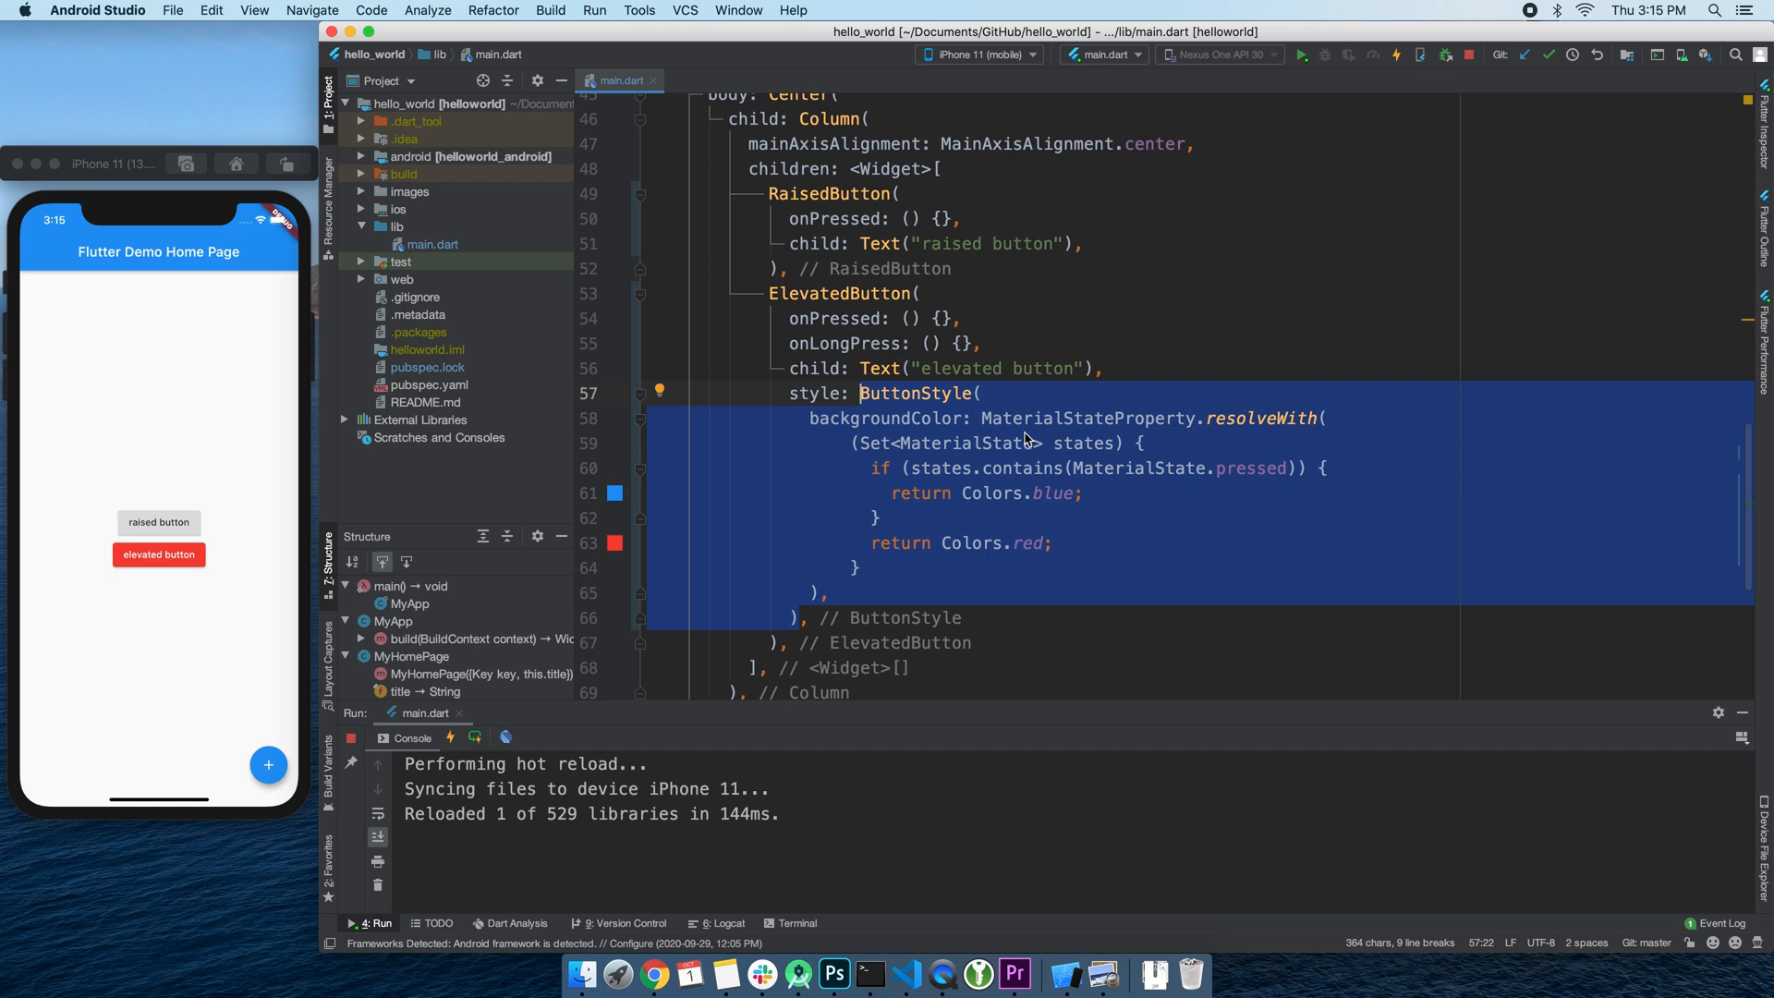
# - Replace the ButtonStyle with ElevatedButton.styleFrom(shadowColor: Colors.red) and view the simulator
pyautogui.write('Elevated')
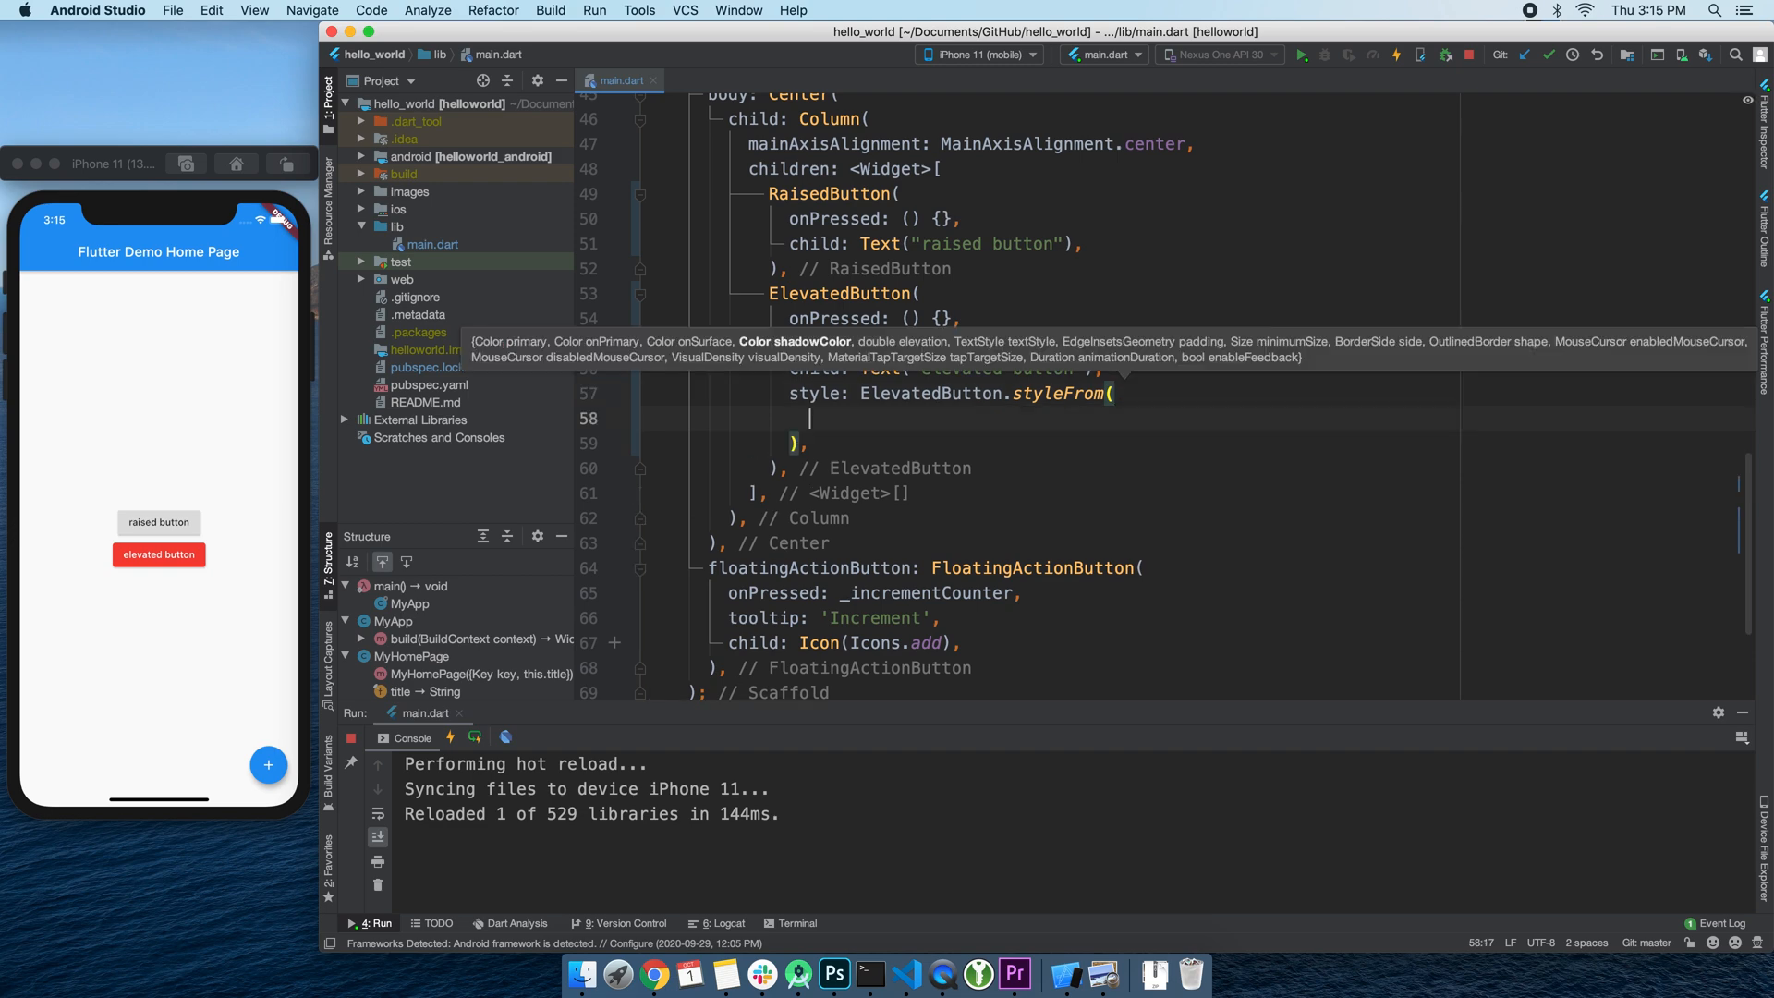
pyautogui.write('shadowColor: Colors.red,')
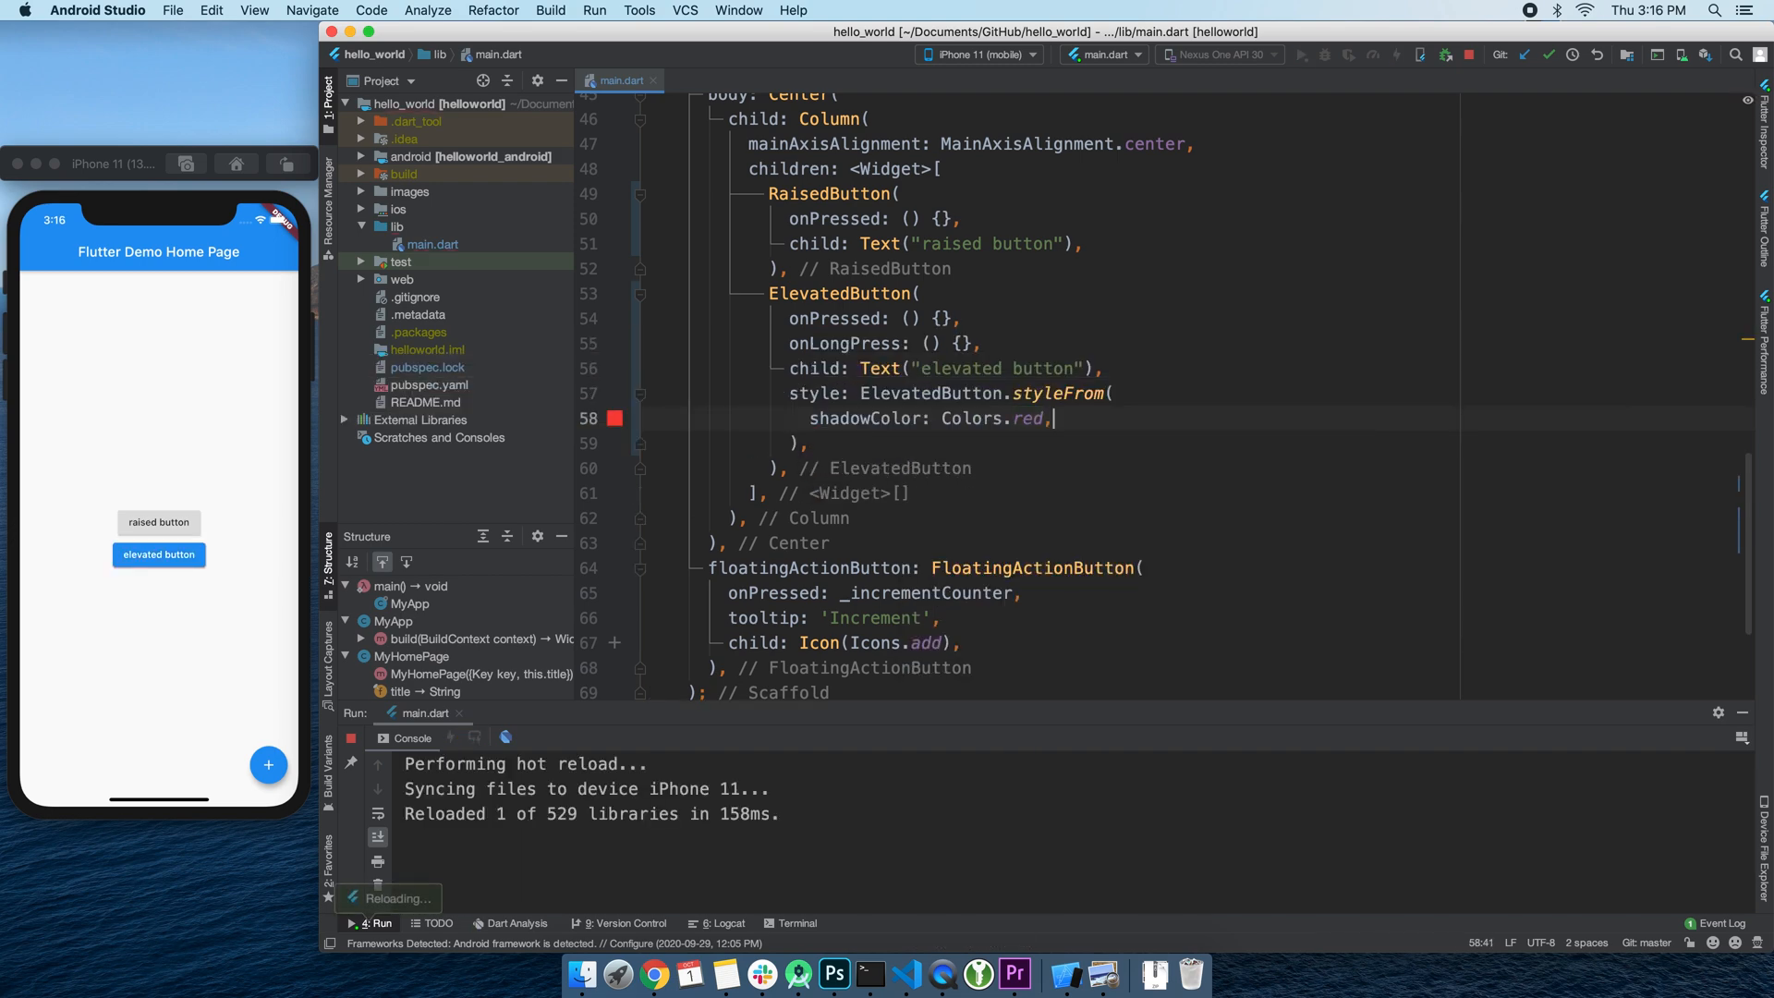
pyautogui.click(166, 567)
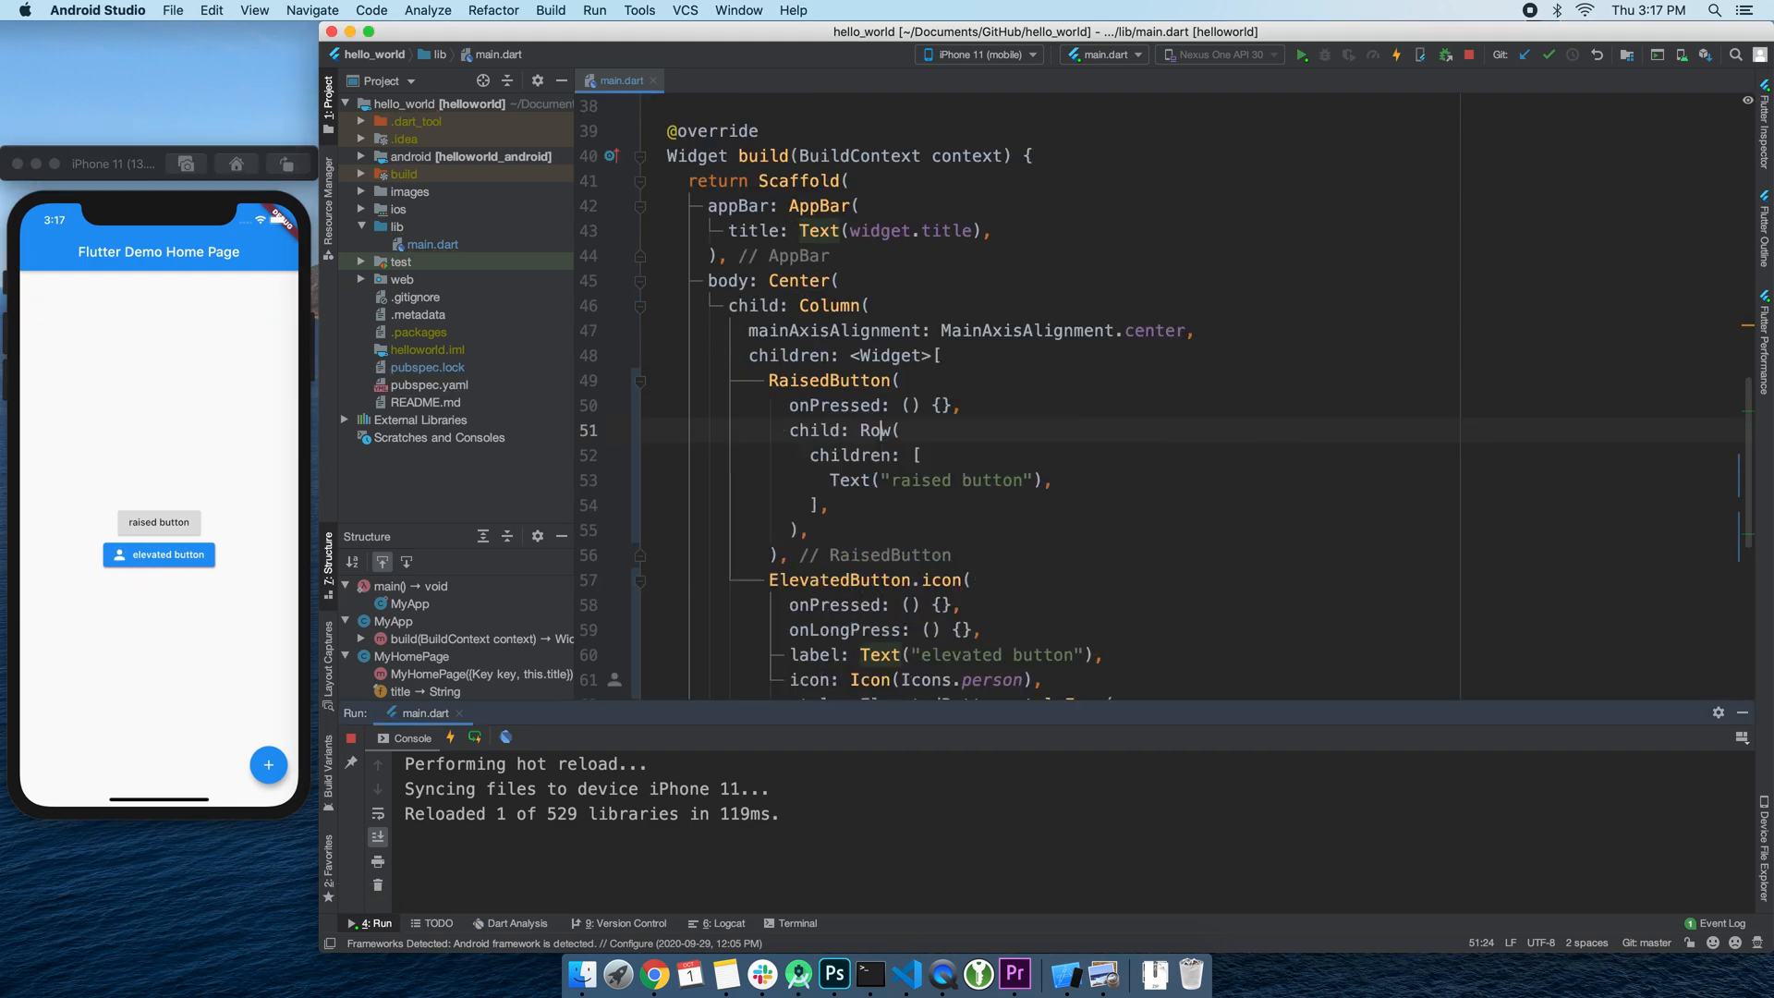
# - Set the RaisedButton Row to mainAxisSize.min and start adding a TextField() between buttons
pyautogui.write('mainAxisSize: MainAxisSize.min,')
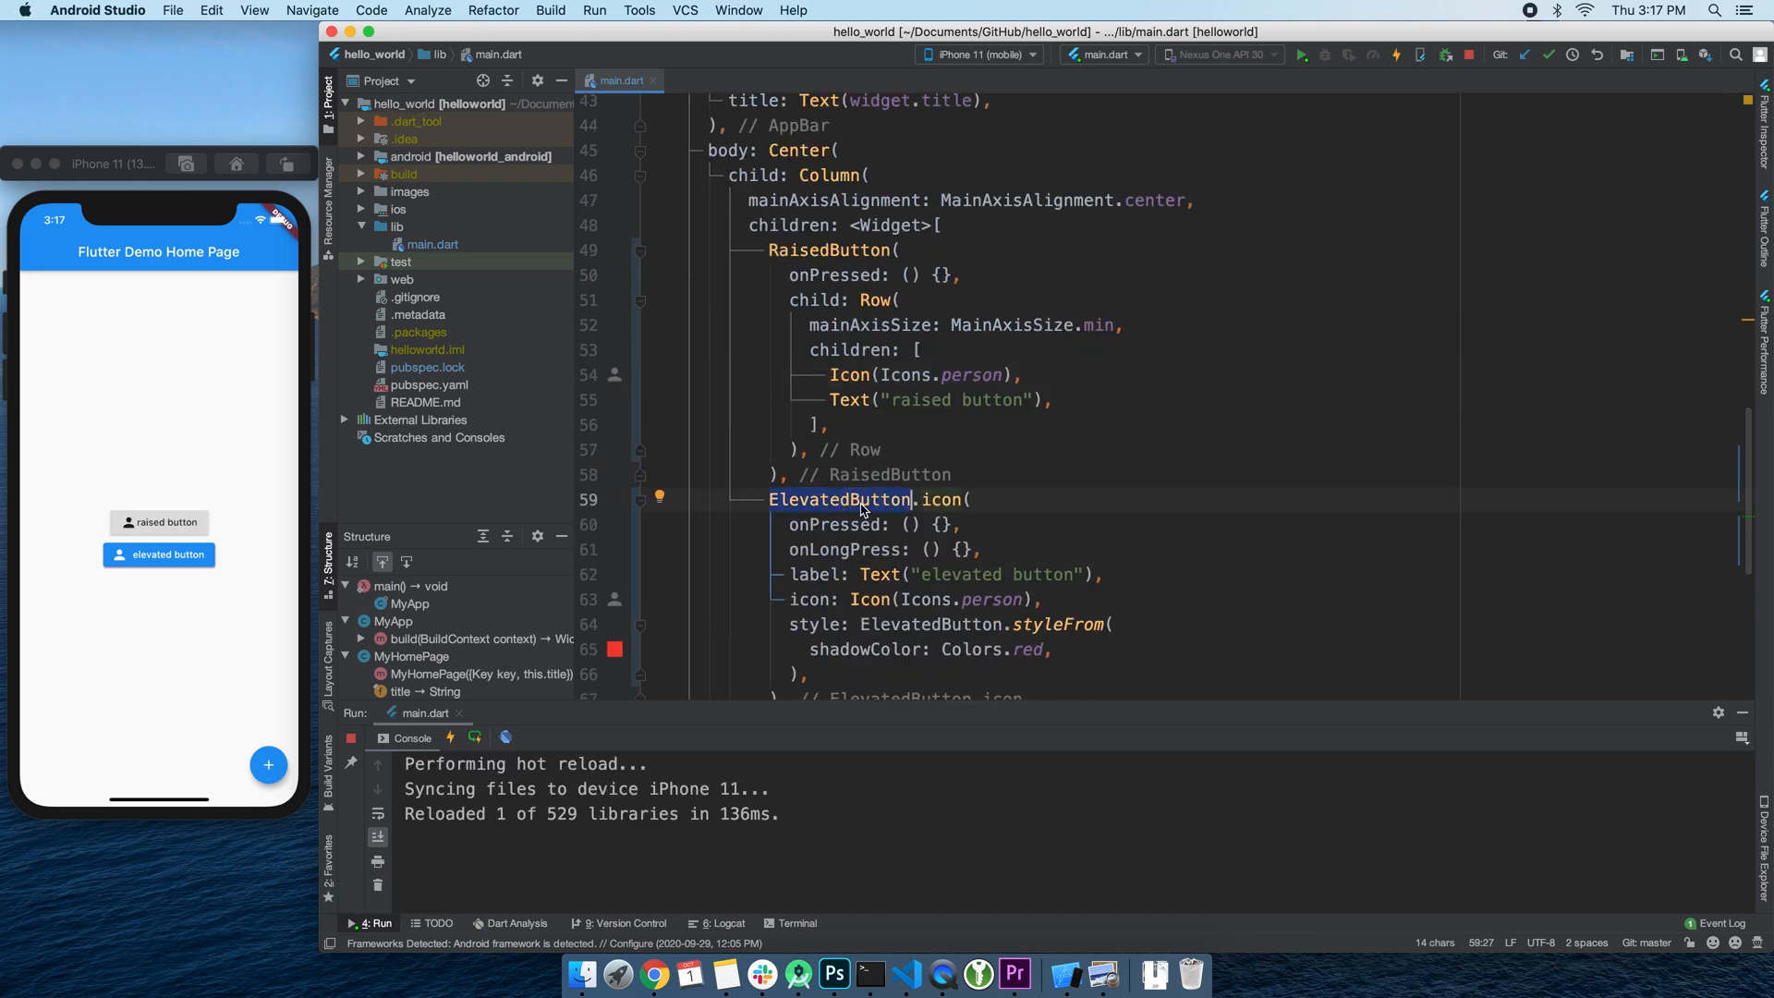
pyautogui.moveTo(1048, 541)
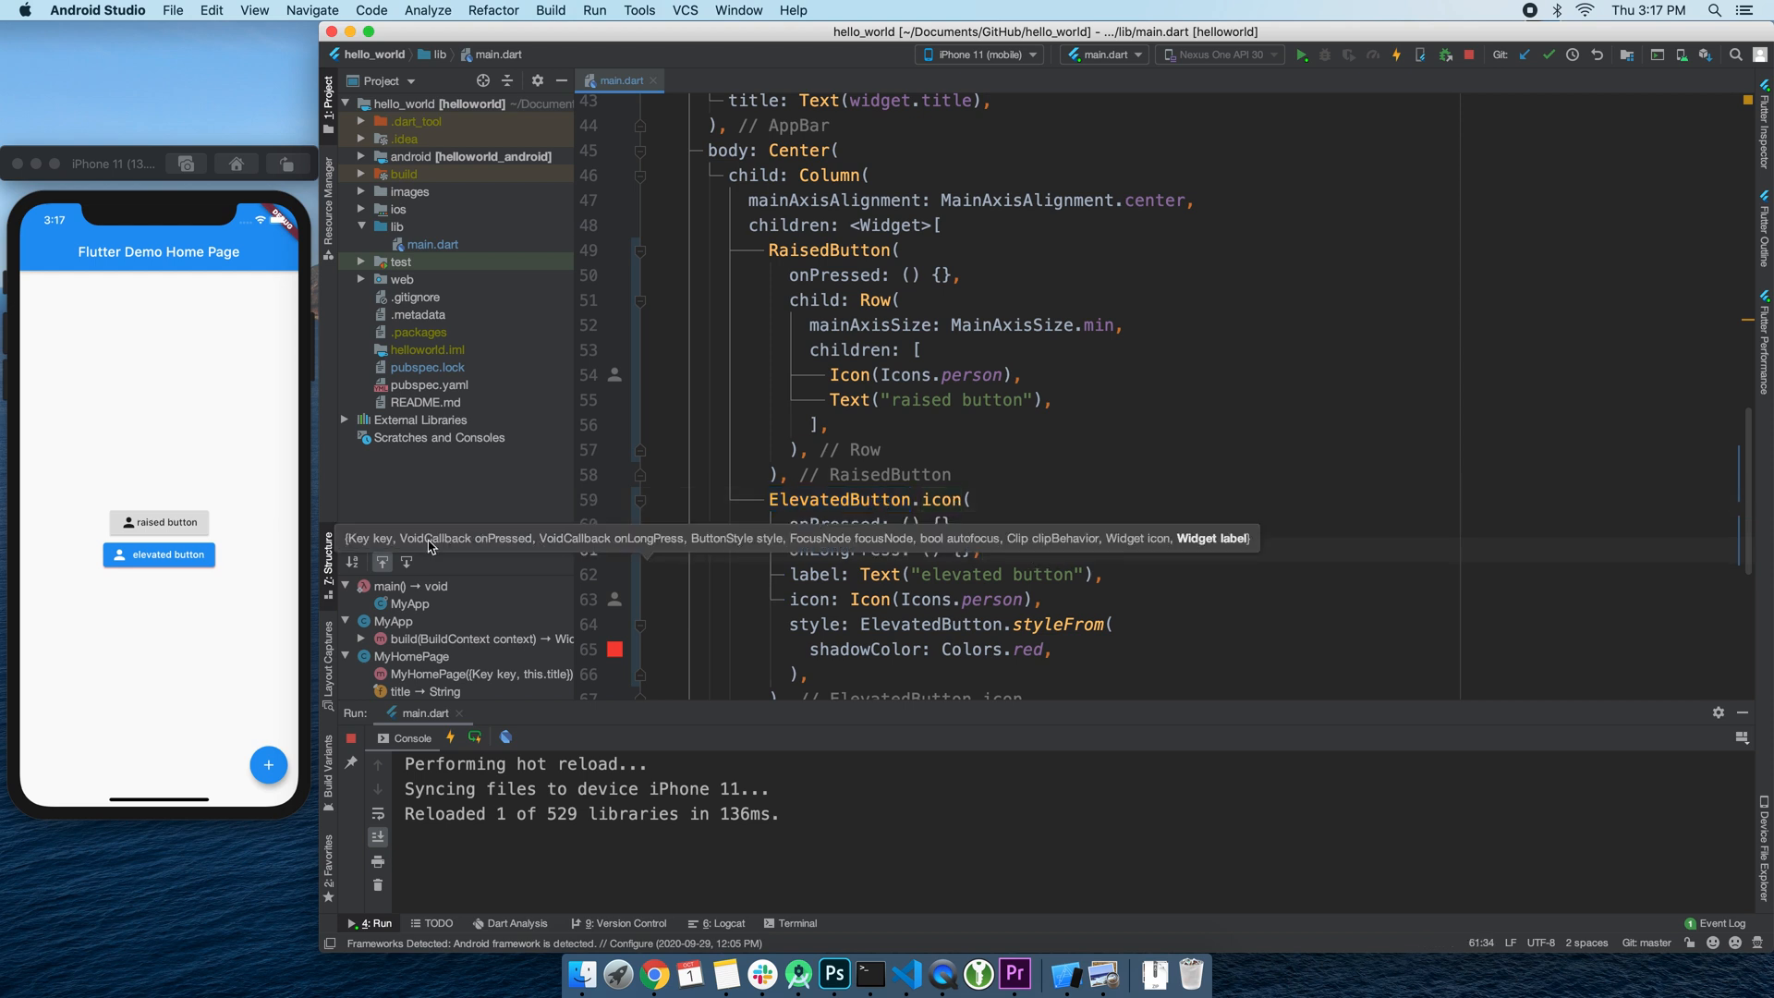
pyautogui.moveTo(1035, 554)
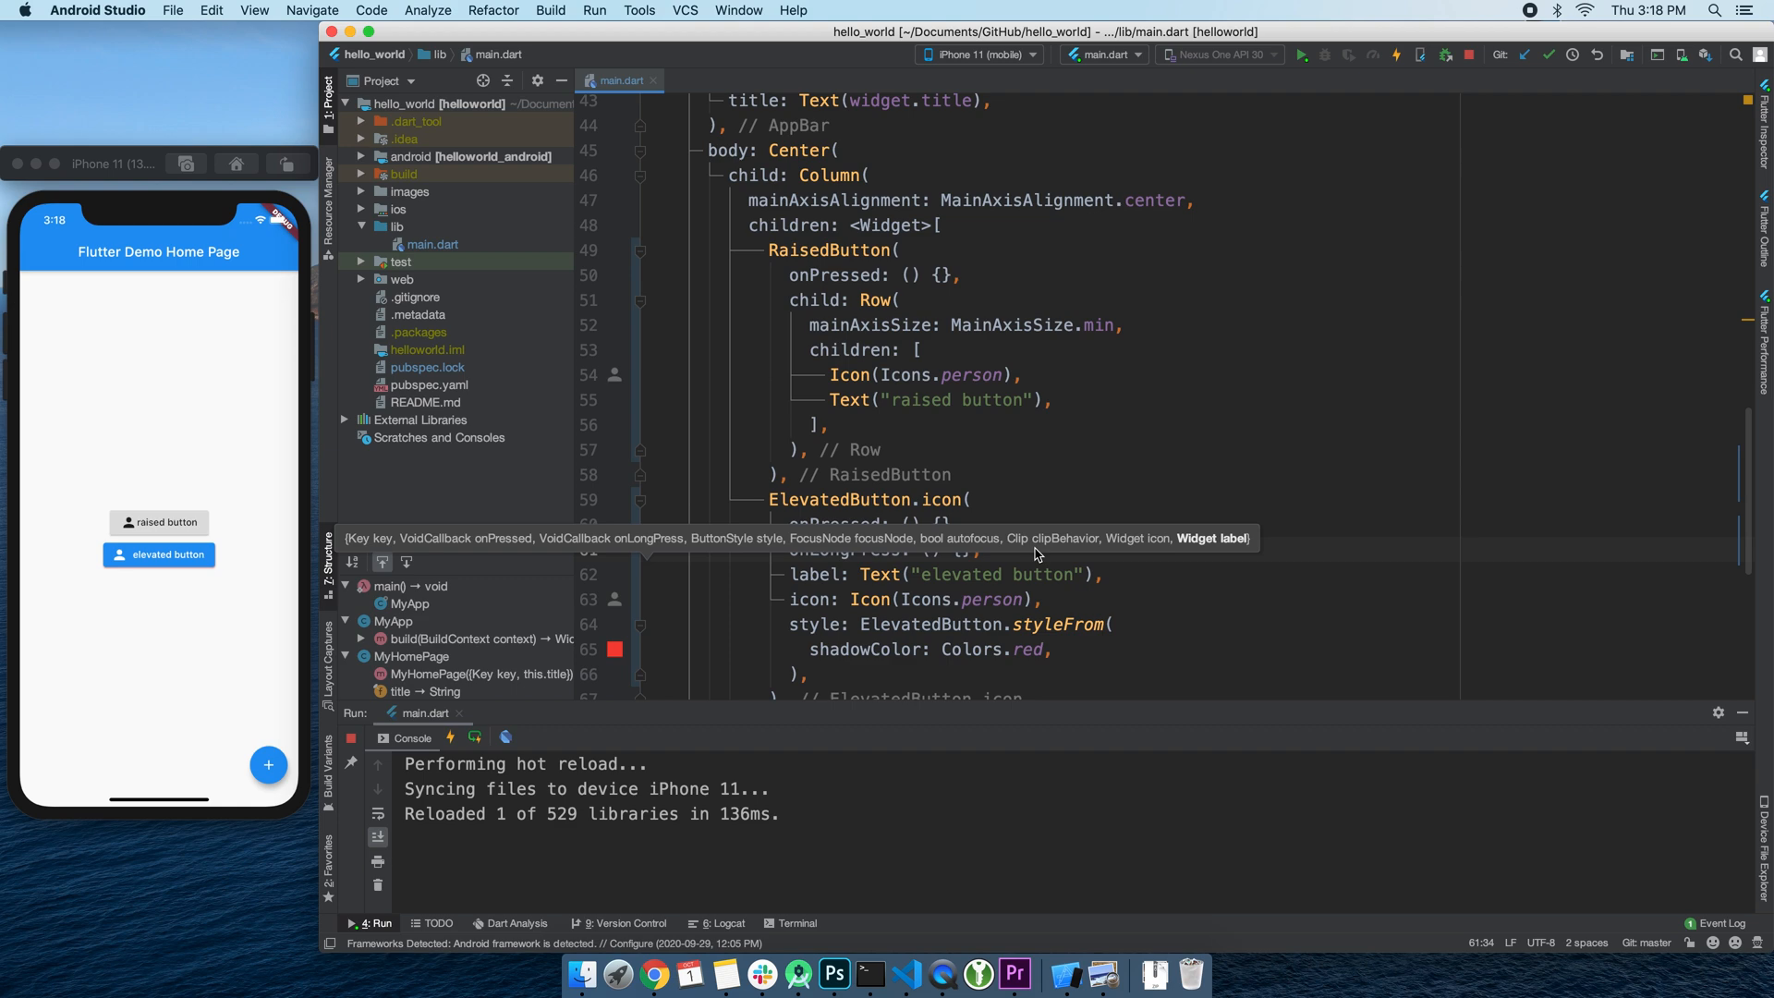
pyautogui.moveTo(1043, 478)
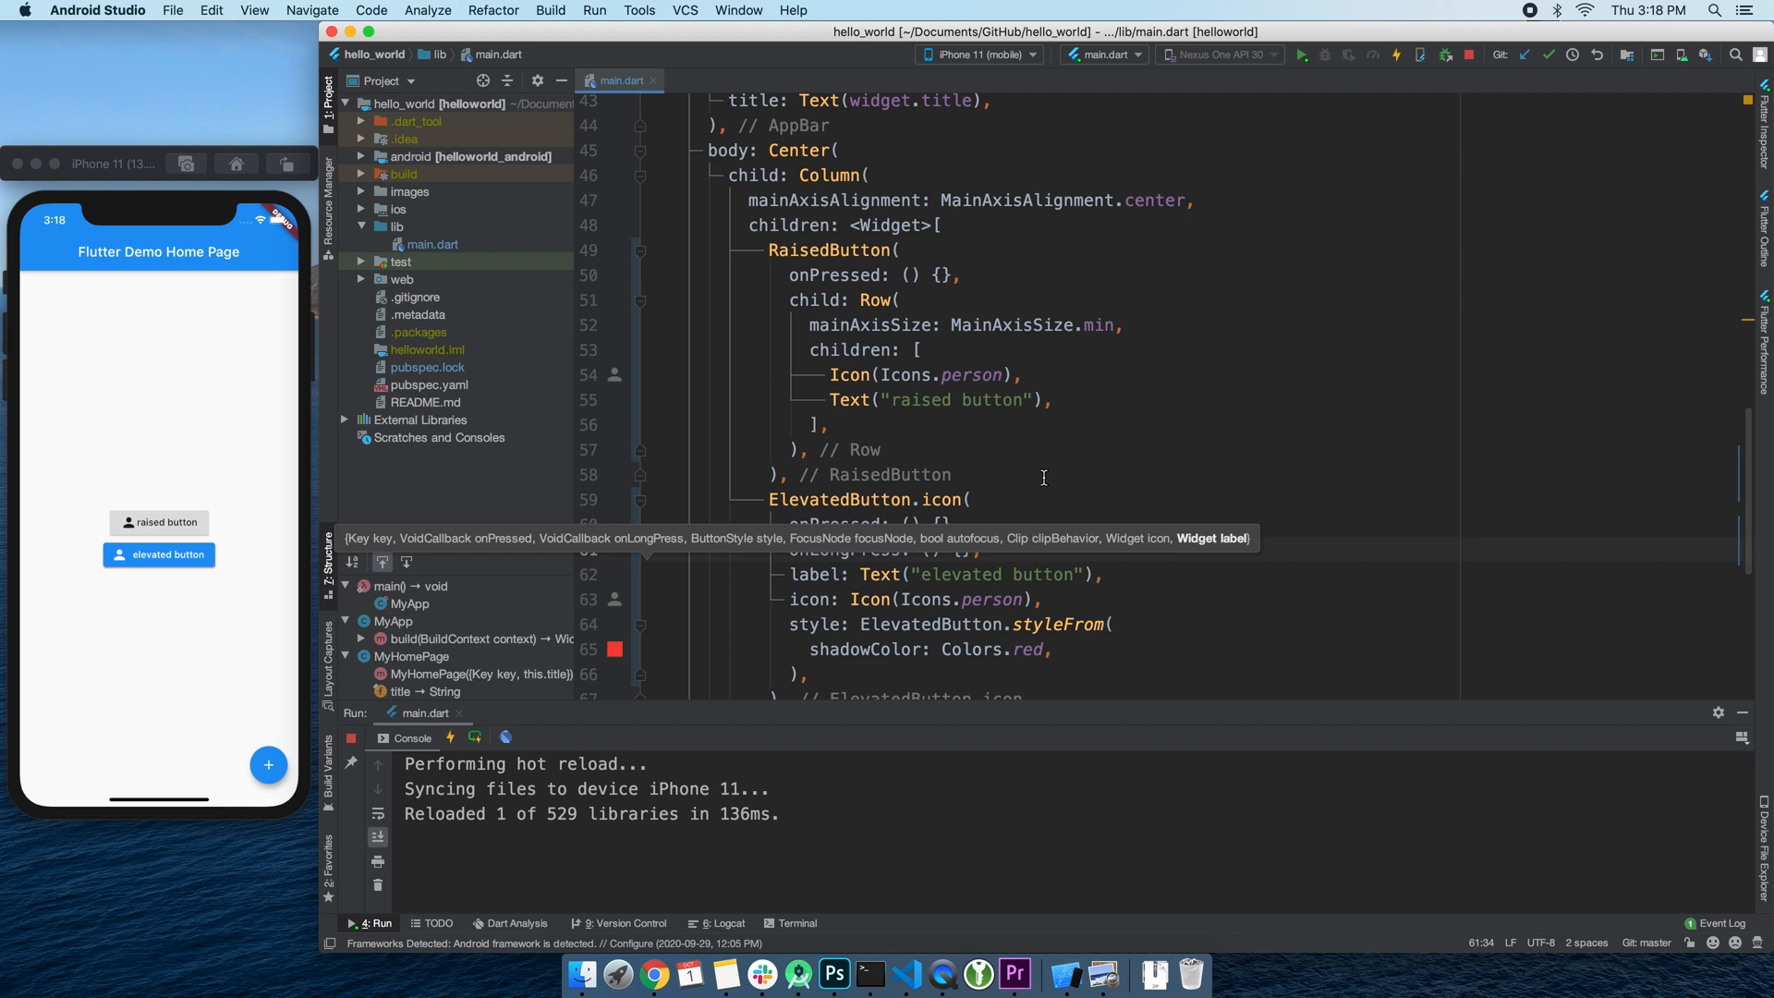
pyautogui.write('TextField(),')
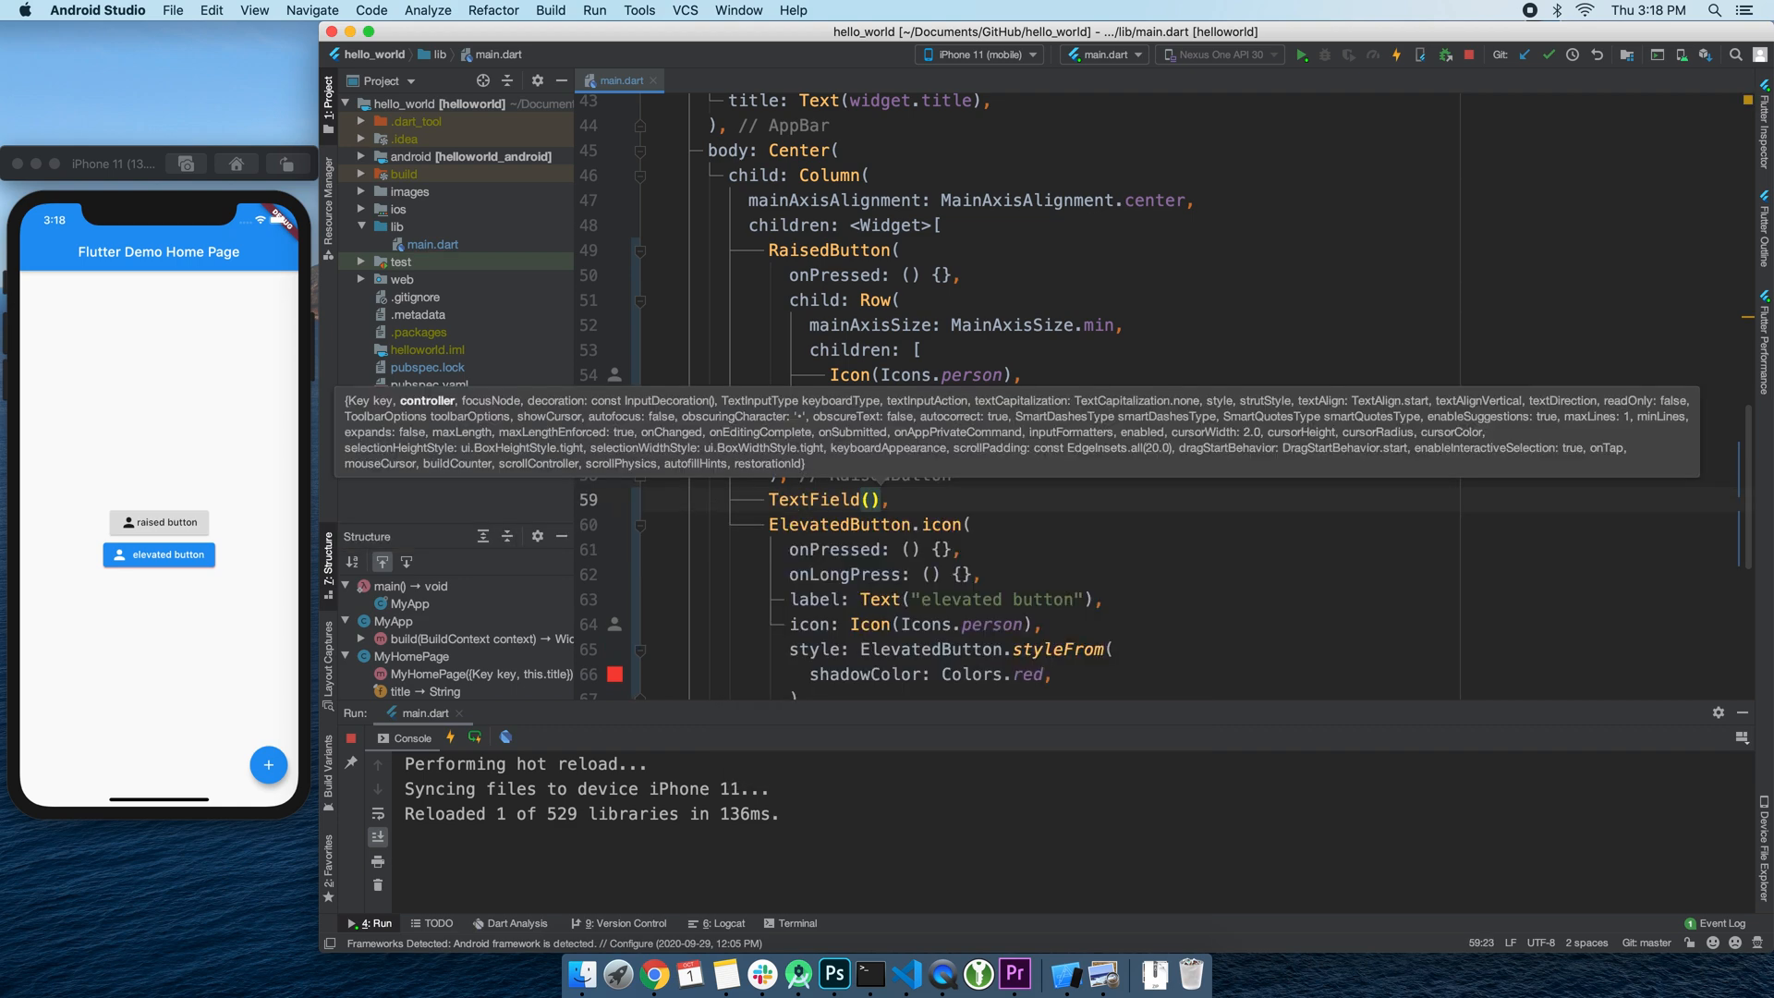